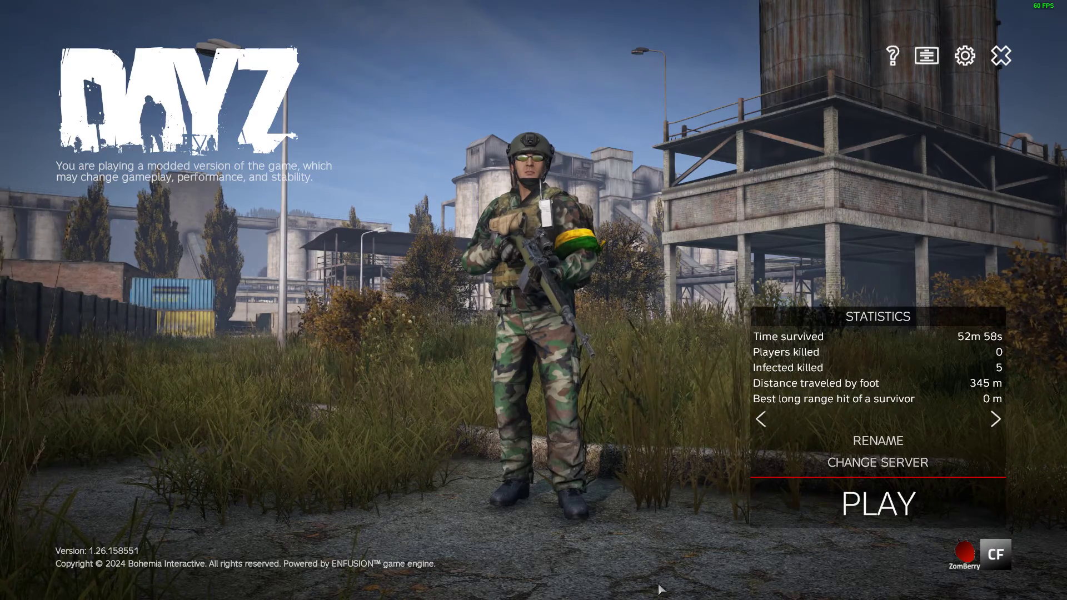
Open DayZ's server browser and list the official servers, such as 1251 Europe DE Chernarus.
{"action": "left_click", "coordinate": [876, 463]}
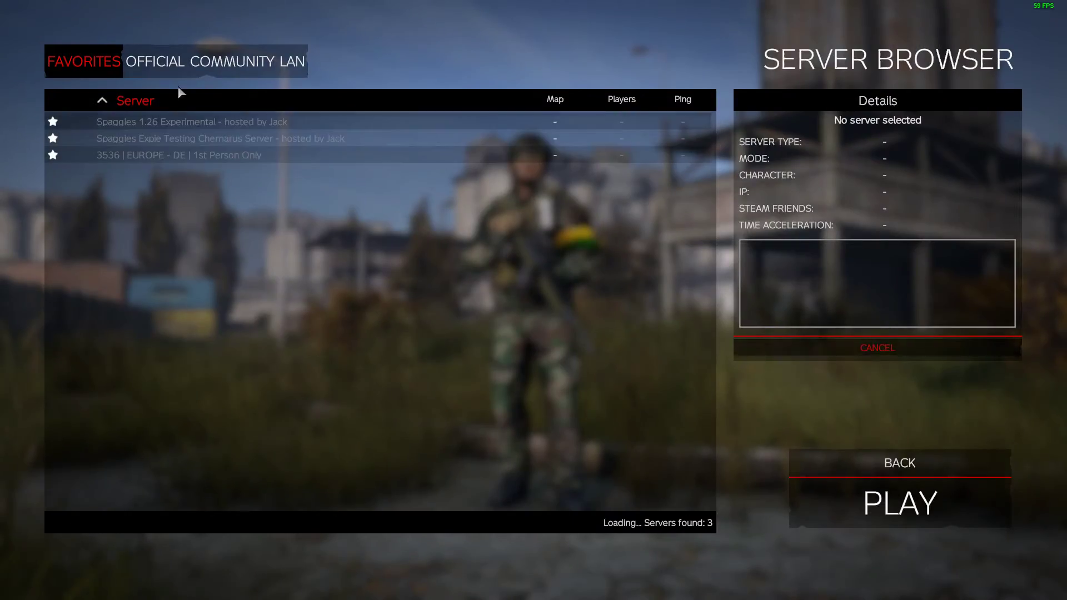
{"action": "left_click", "coordinate": [154, 61]}
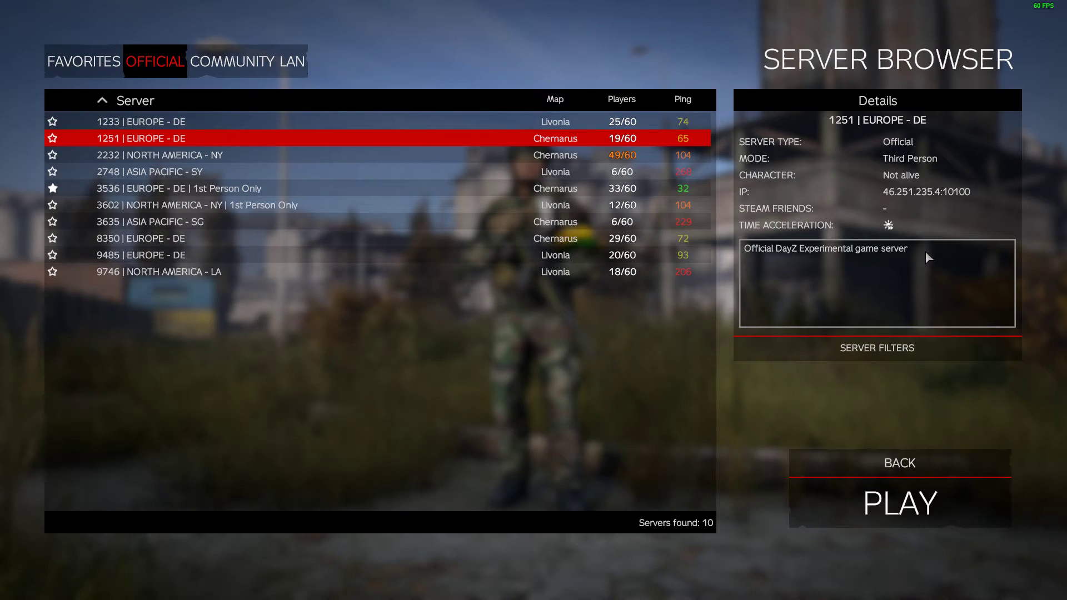
{"action": "mouse_move", "coordinate": [786, 252]}
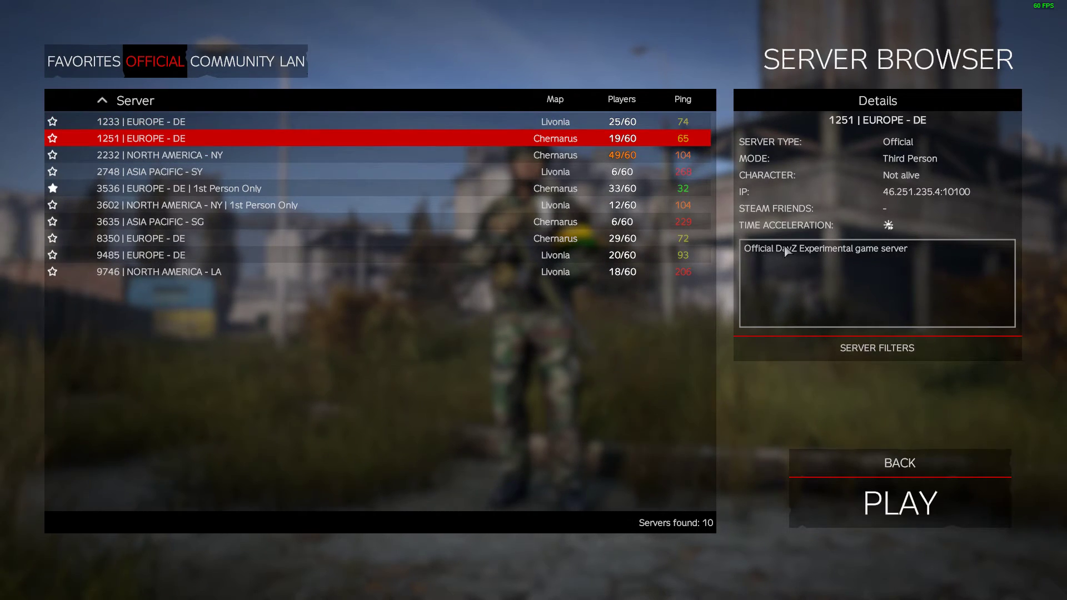
{"action": "mouse_move", "coordinate": [236, 61]}
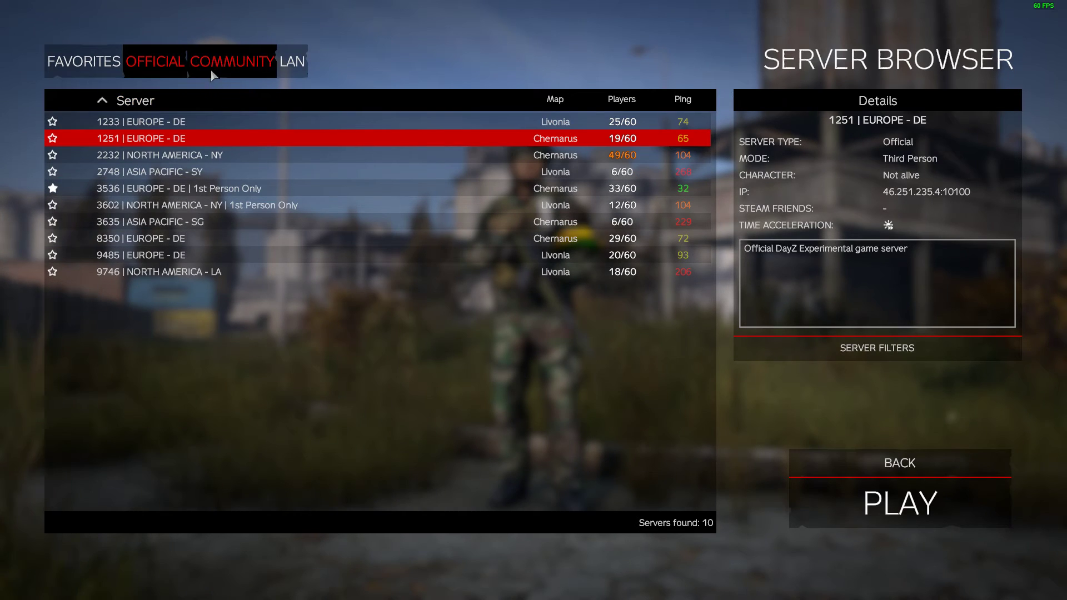
Read the LAN server EXAMPLE NAME's 222-character description, then bring up serverDZ.cfg in Notepad++.
{"action": "left_click", "coordinate": [234, 61]}
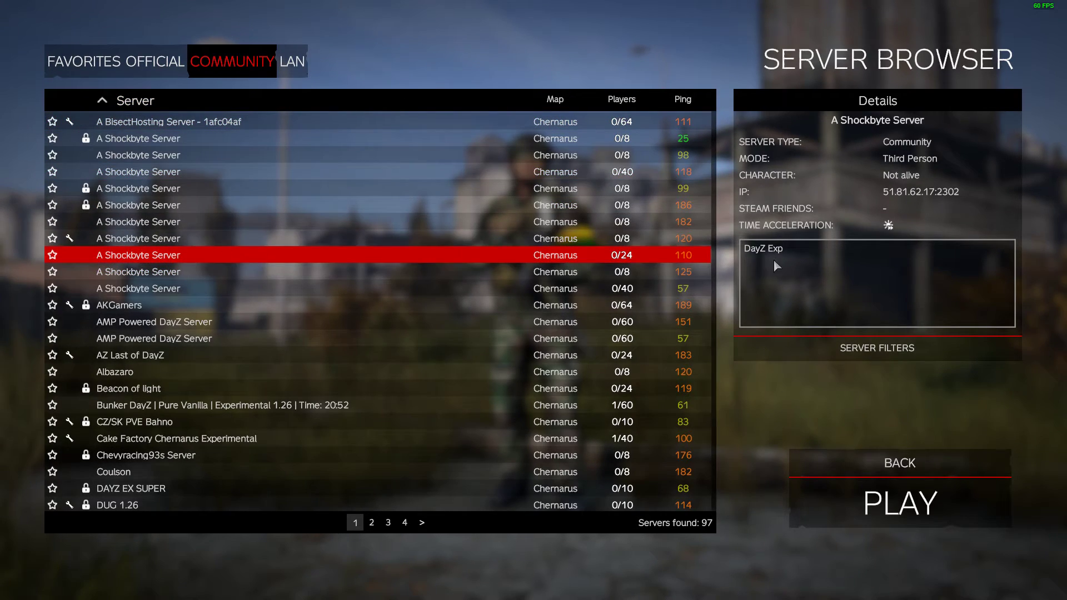
{"action": "left_click", "coordinate": [293, 61]}
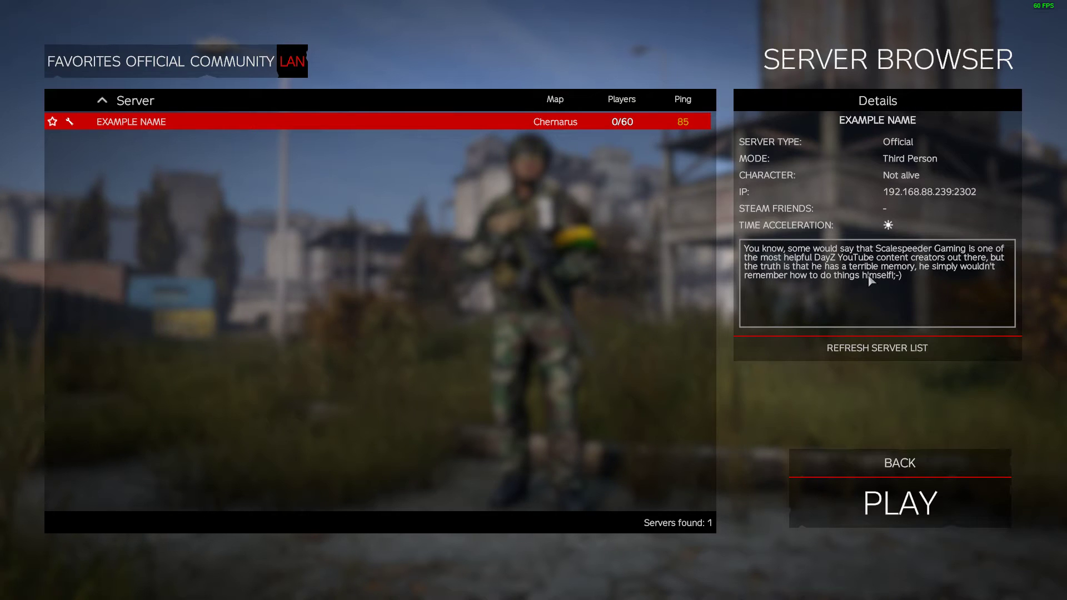
{"action": "mouse_move", "coordinate": [745, 258]}
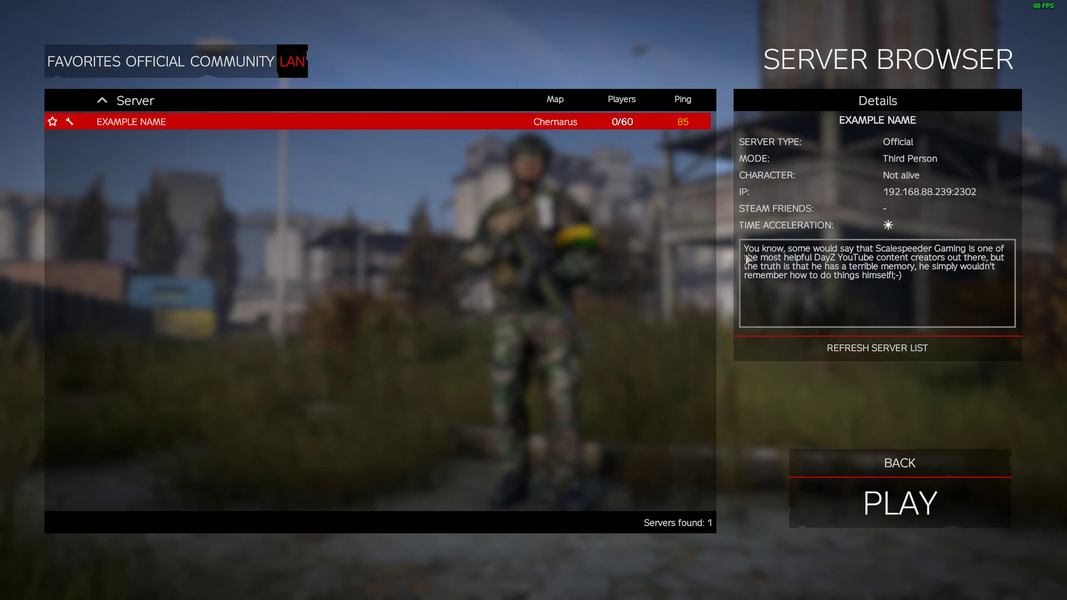
{"action": "mouse_move", "coordinate": [948, 332]}
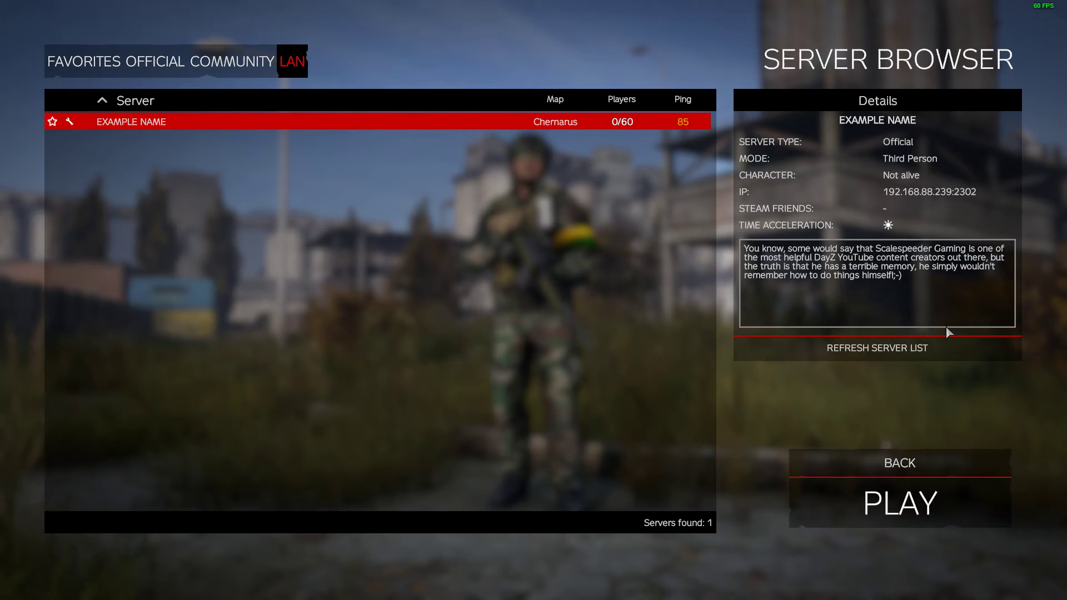
{"action": "mouse_move", "coordinate": [844, 322]}
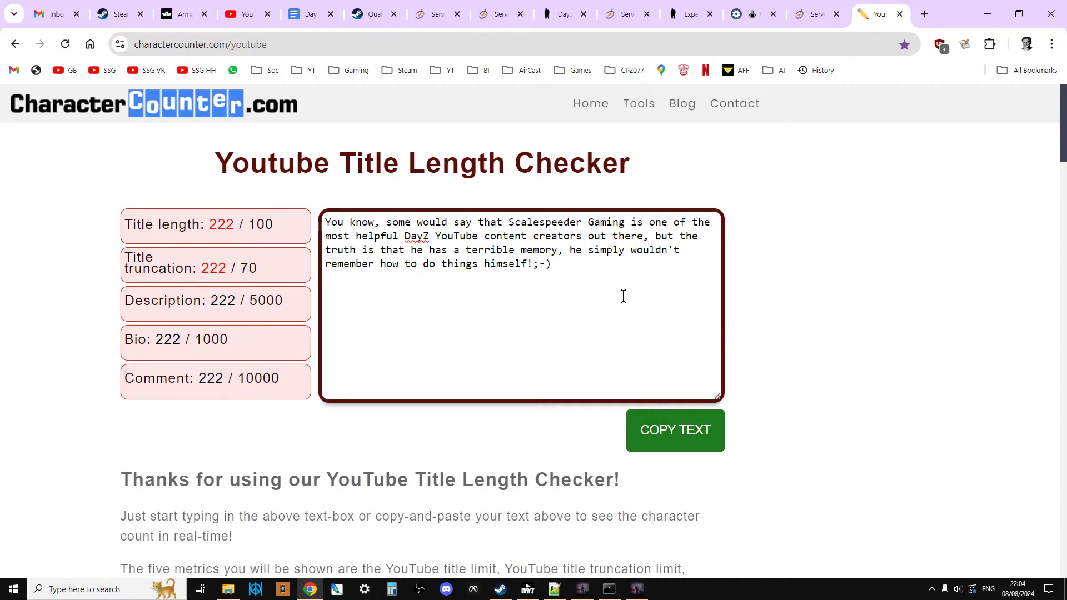
{"action": "left_click", "coordinate": [554, 589]}
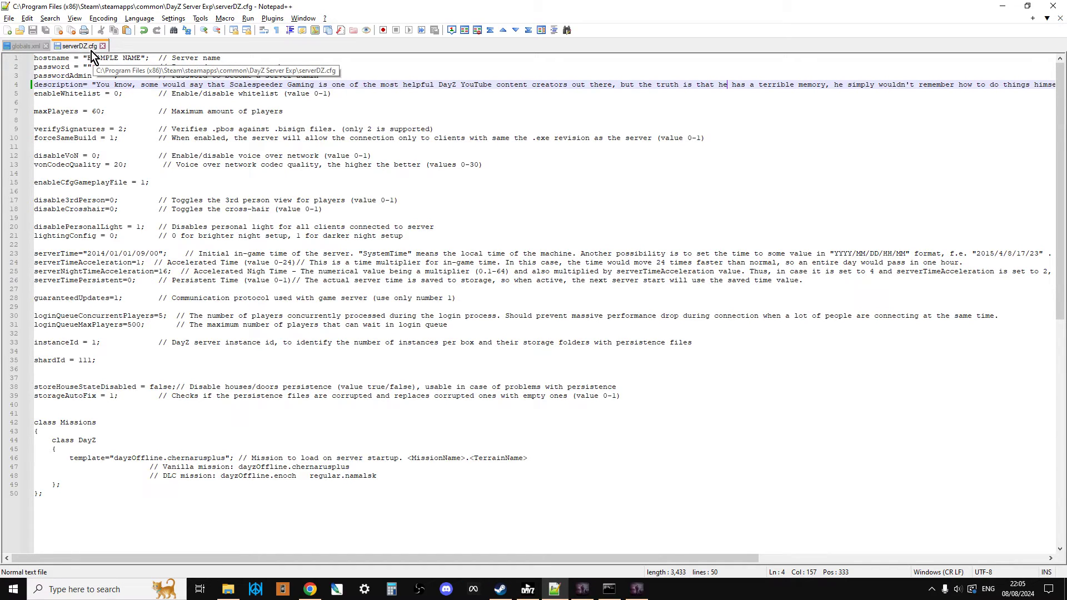
{"action": "mouse_move", "coordinate": [143, 225]}
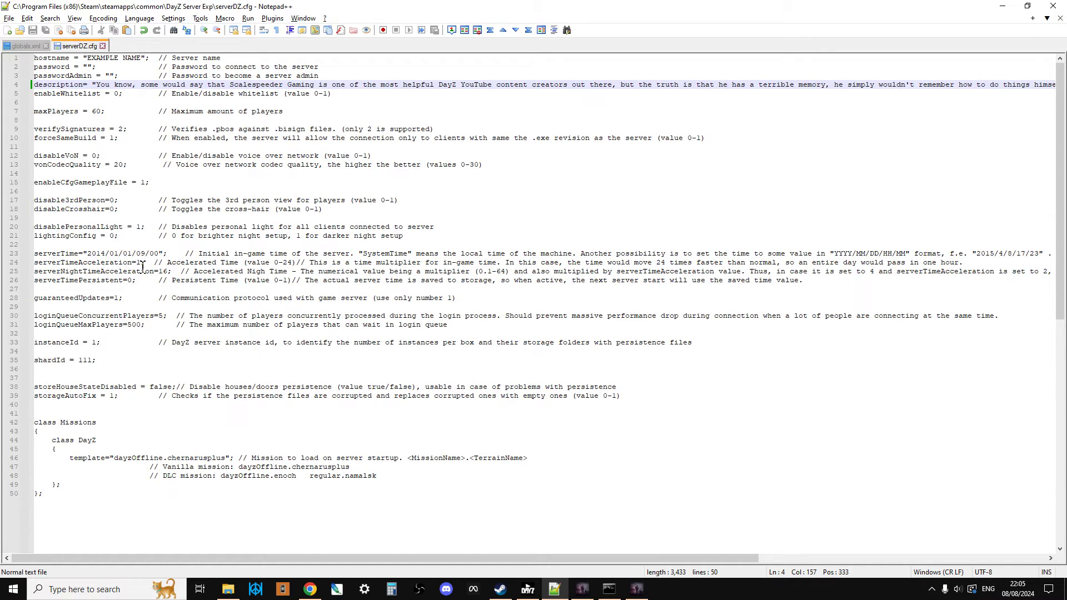
Check line 4's description in serverDZ.cfg through its closing quote, then return to the character counter.
{"action": "left_click", "coordinate": [85, 84]}
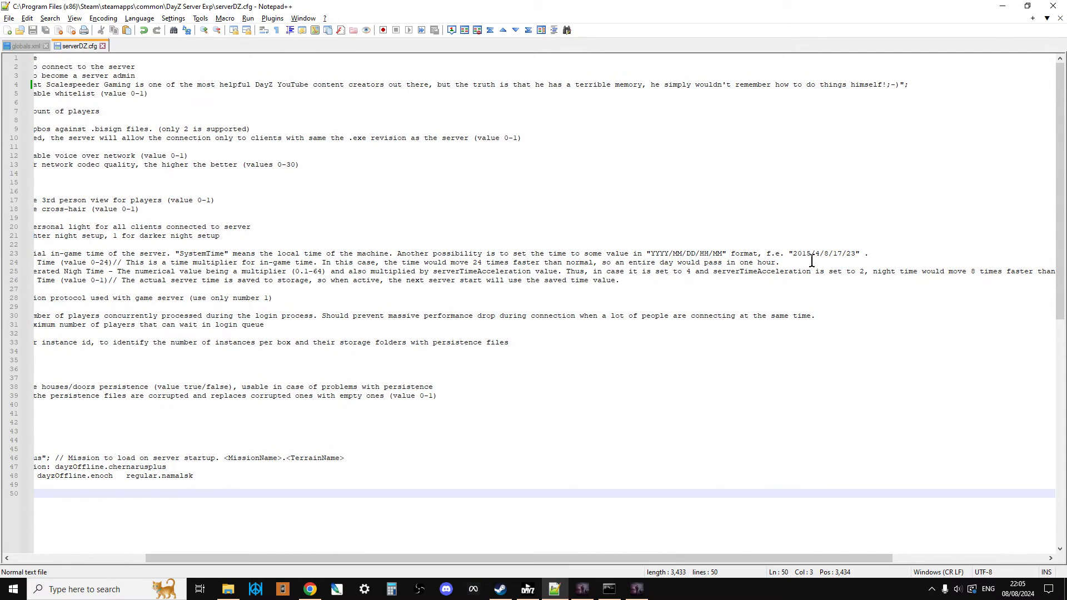
{"action": "left_click", "coordinate": [902, 84]}
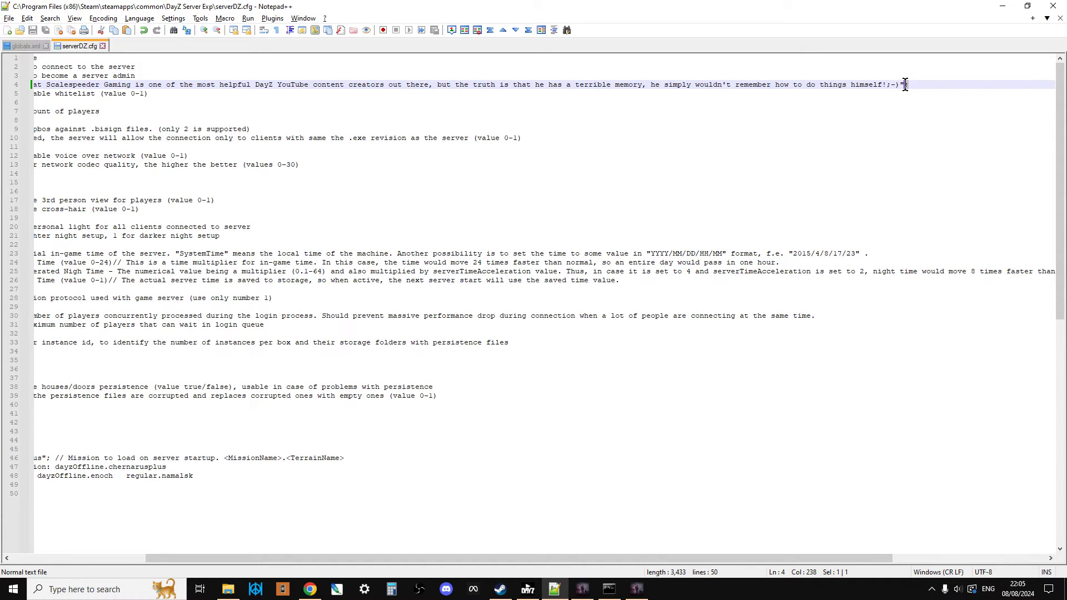
{"action": "scroll", "scroll_direction": "left", "scroll_amount": 3}
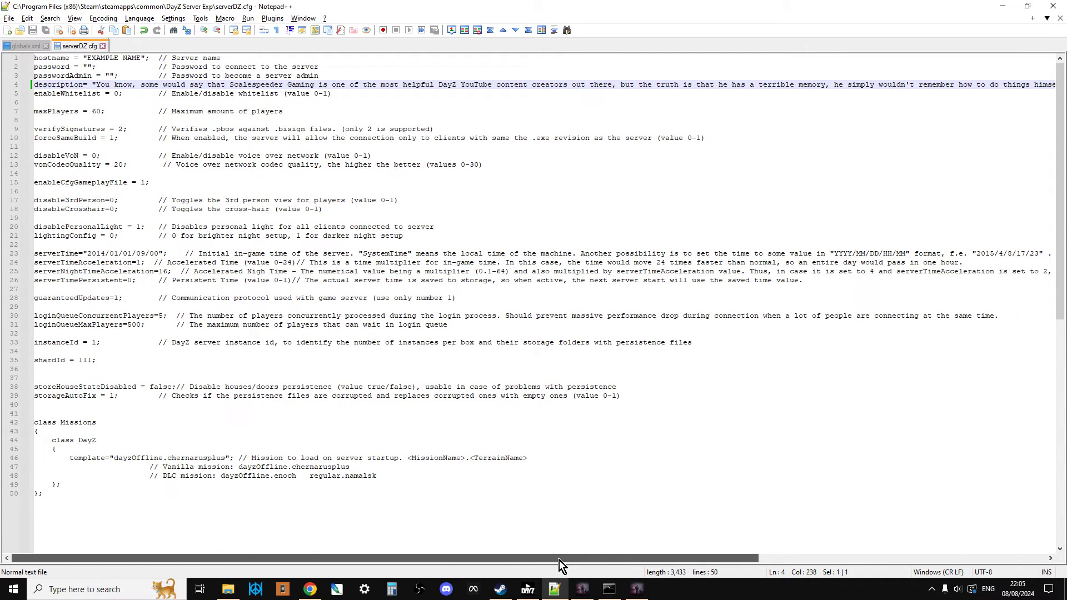
{"action": "mouse_move", "coordinate": [347, 568]}
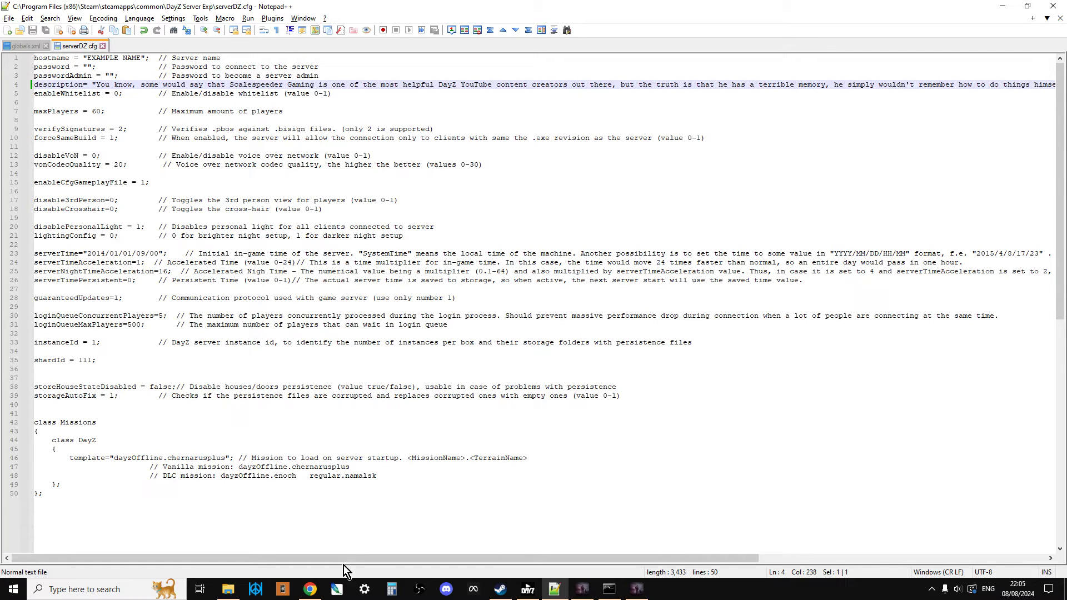
{"action": "left_click", "coordinate": [309, 589]}
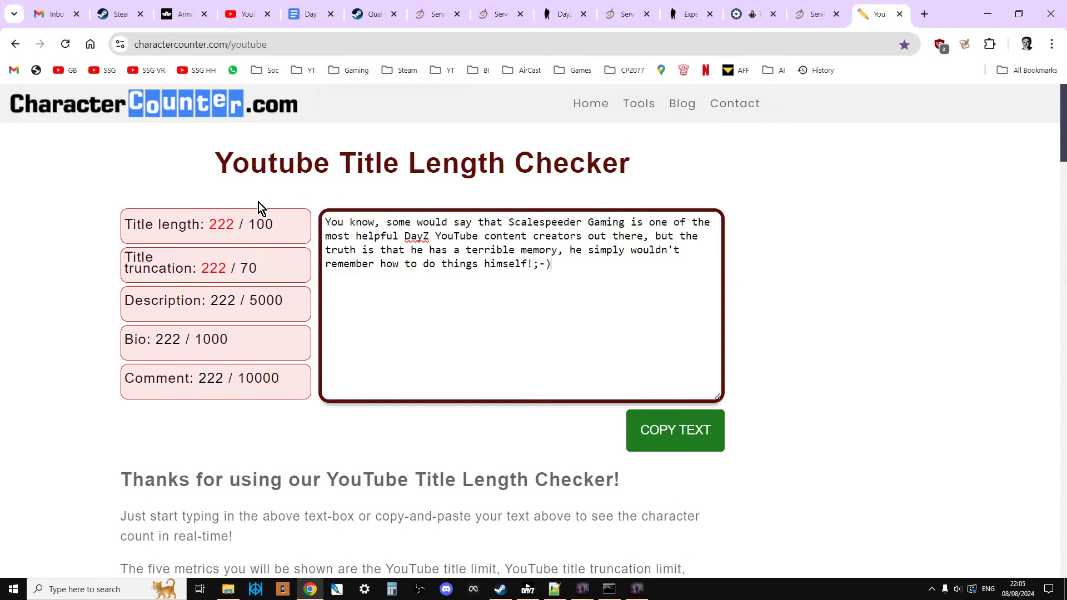
{"action": "mouse_move", "coordinate": [128, 150]}
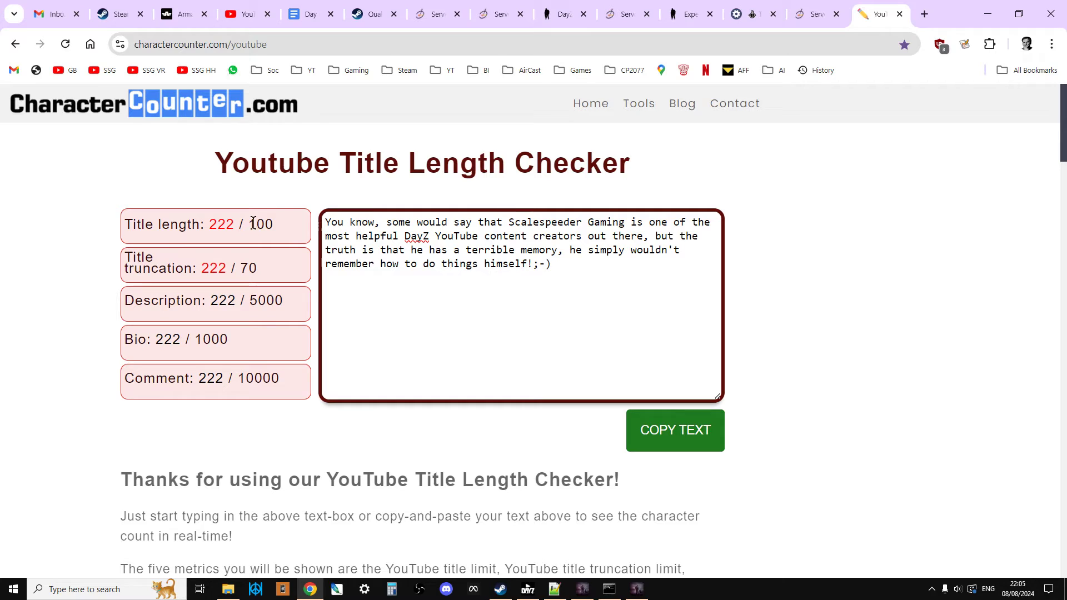
Compare the 222-character description count against the 100-character title limit on CharacterCounter.com.
{"action": "double_click", "coordinate": [261, 224]}
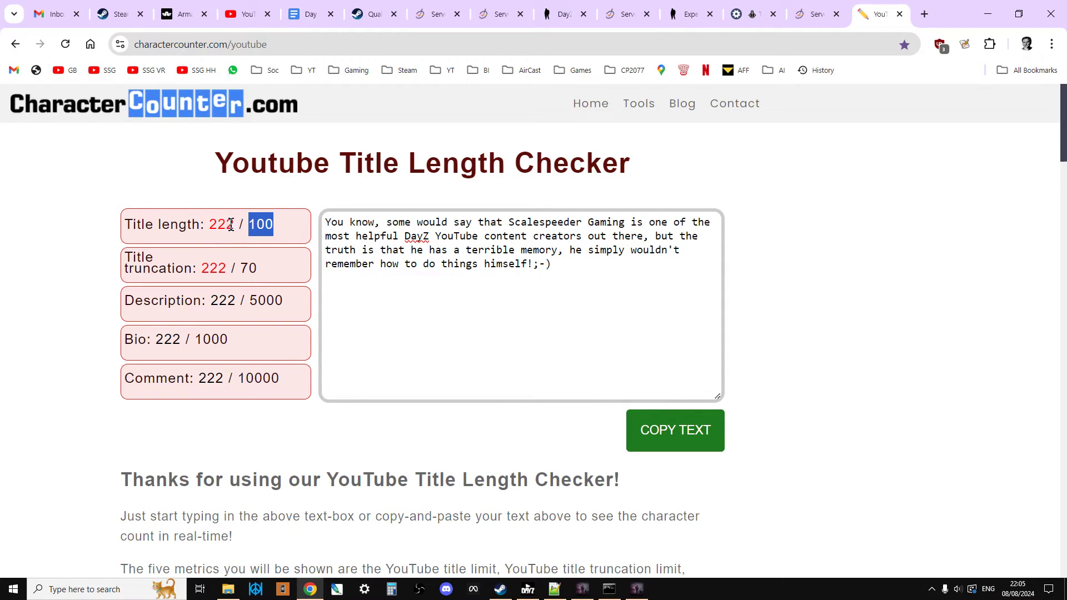
{"action": "double_click", "coordinate": [221, 224]}
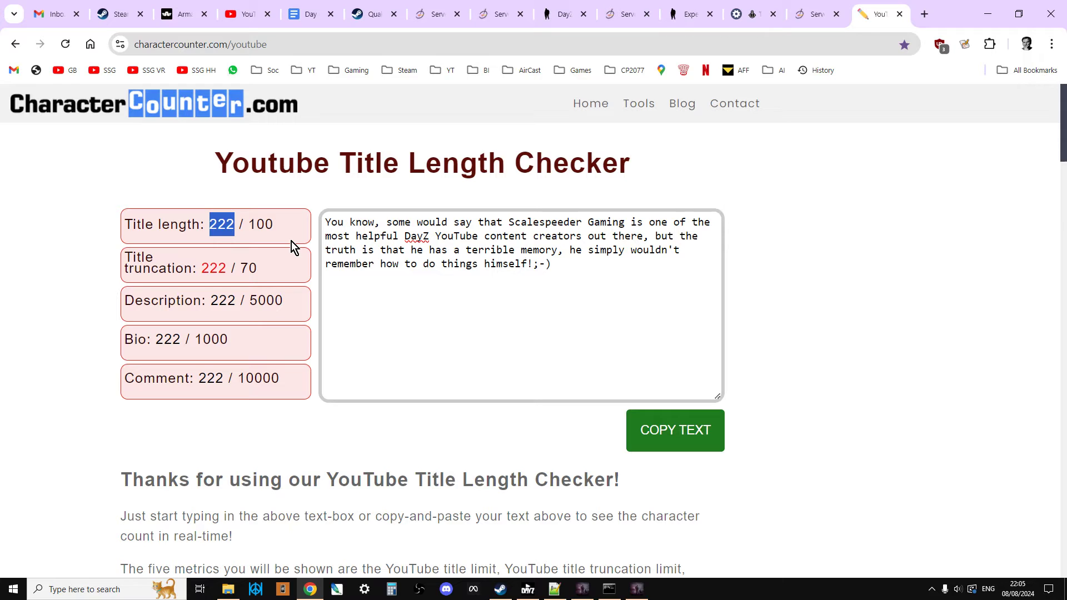
{"action": "mouse_move", "coordinate": [381, 247]}
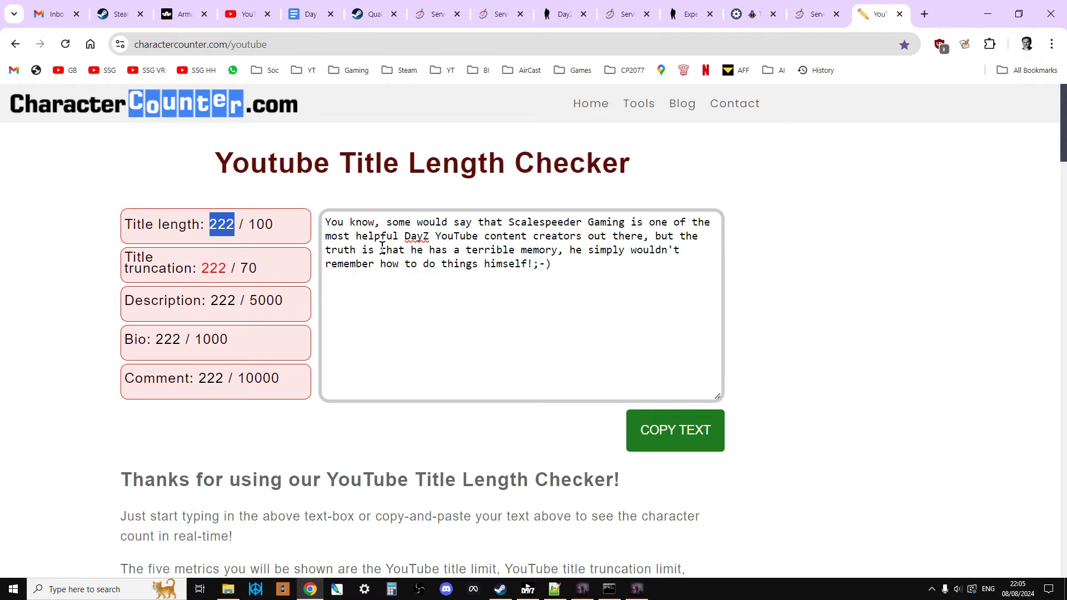
{"action": "mouse_move", "coordinate": [636, 340]}
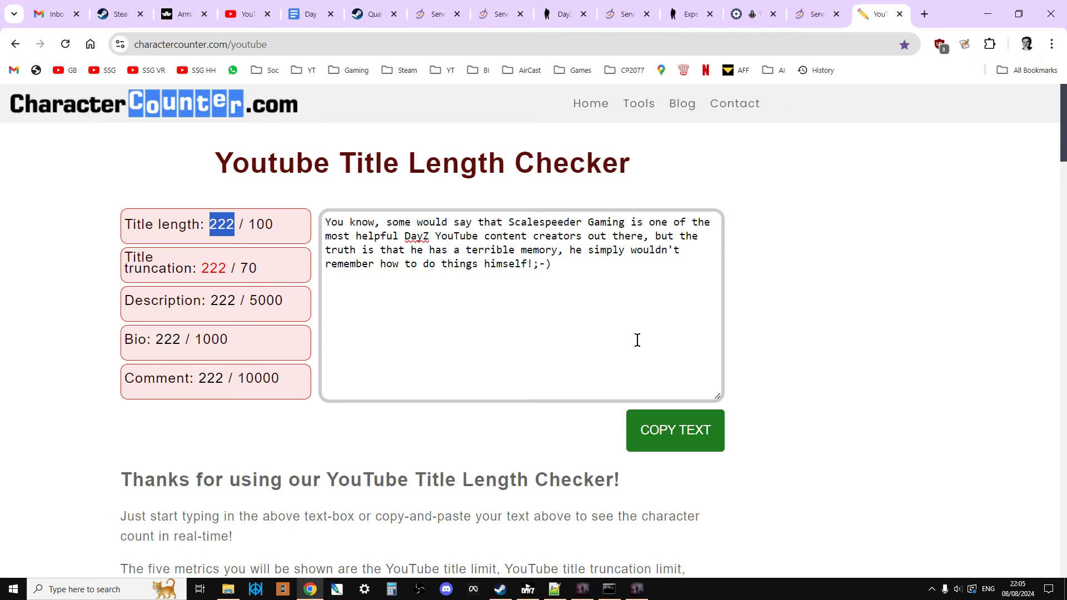
{"action": "left_click", "coordinate": [923, 13]}
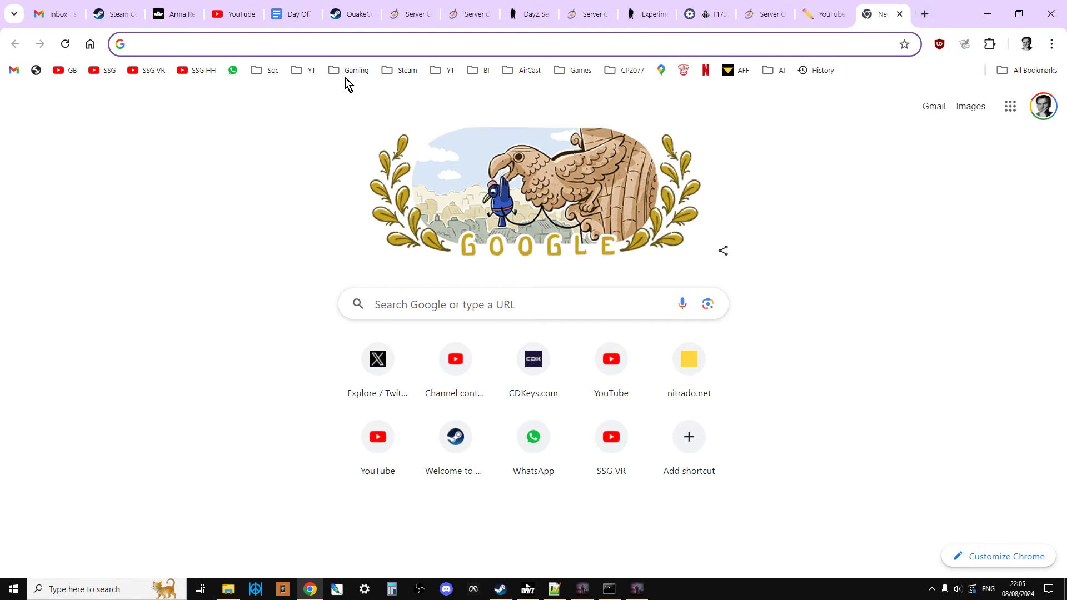
Load Nitrado's services list from the bookmark and scroll to the DayZ / Bitterroot PC server.
{"action": "left_click", "coordinate": [687, 358]}
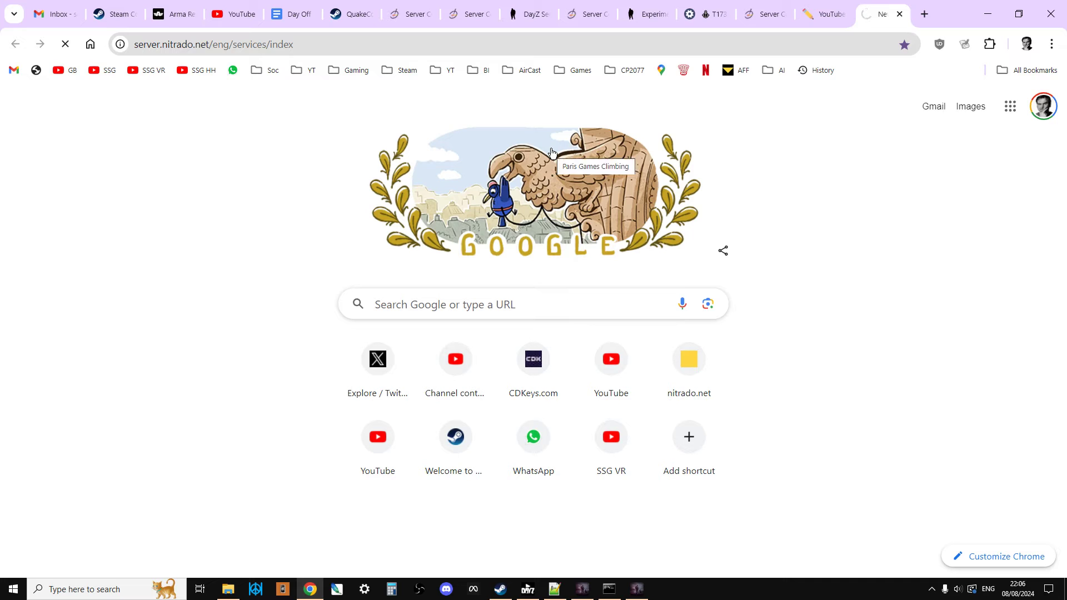
{"action": "mouse_move", "coordinate": [551, 155]}
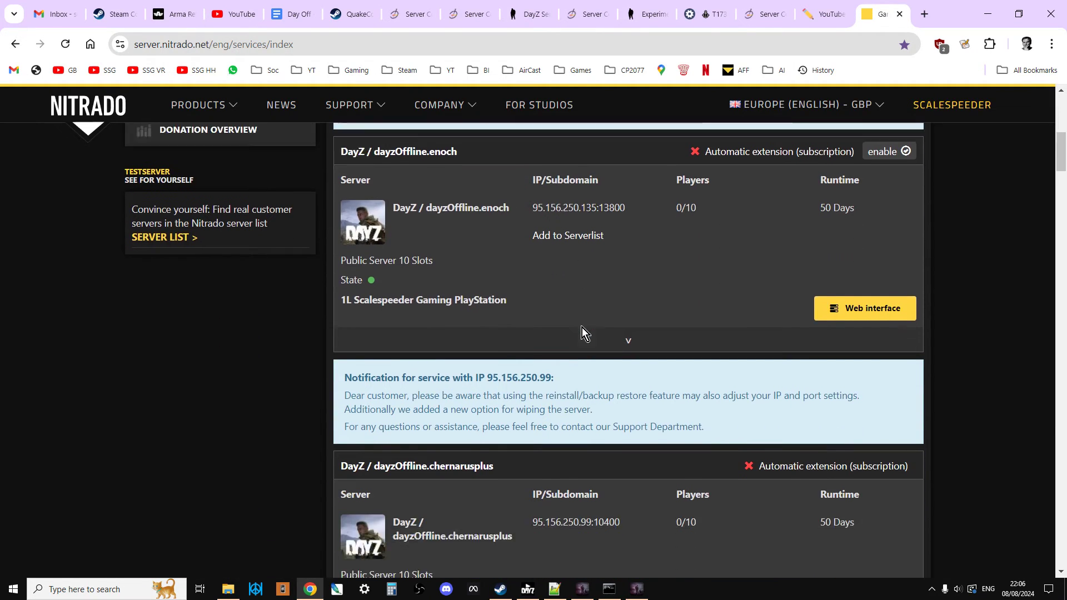
{"action": "scroll", "scroll_direction": "down", "scroll_amount": 3}
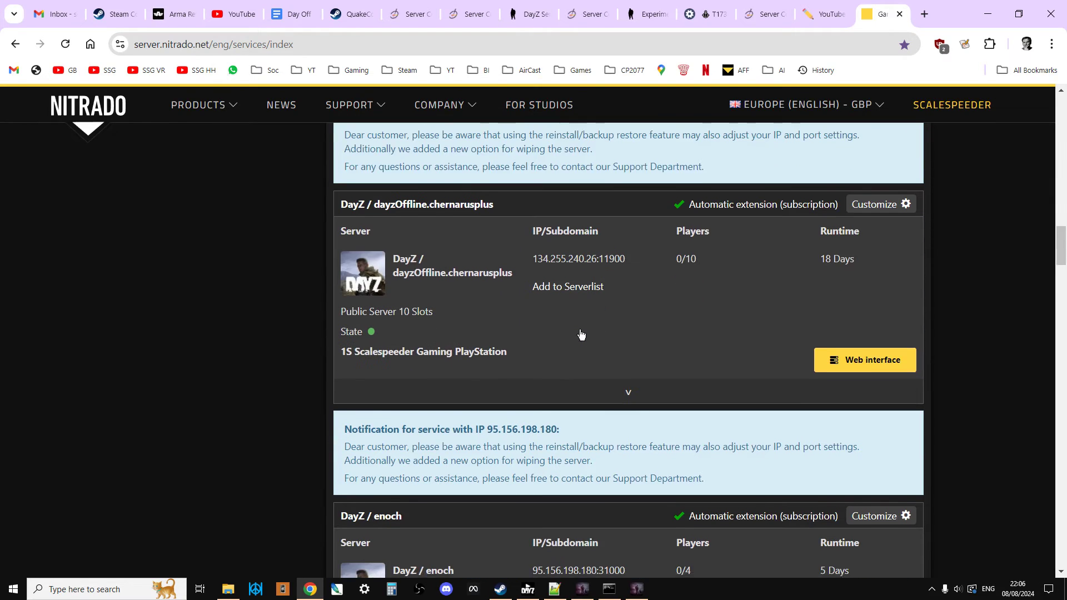
{"action": "scroll", "scroll_direction": "down", "scroll_amount": 3}
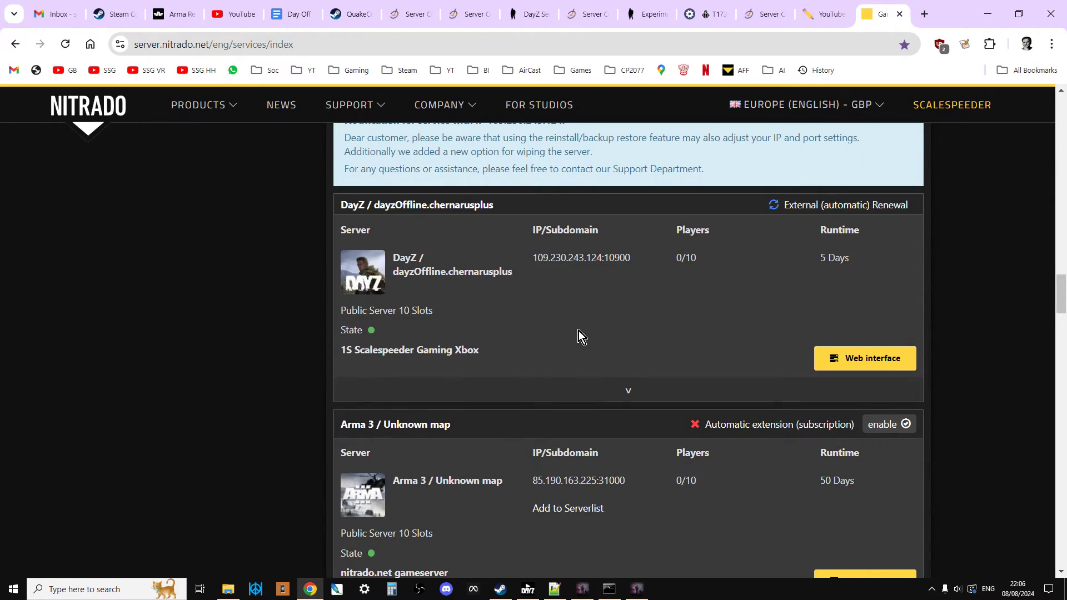
{"action": "scroll", "scroll_direction": "down", "scroll_amount": 3}
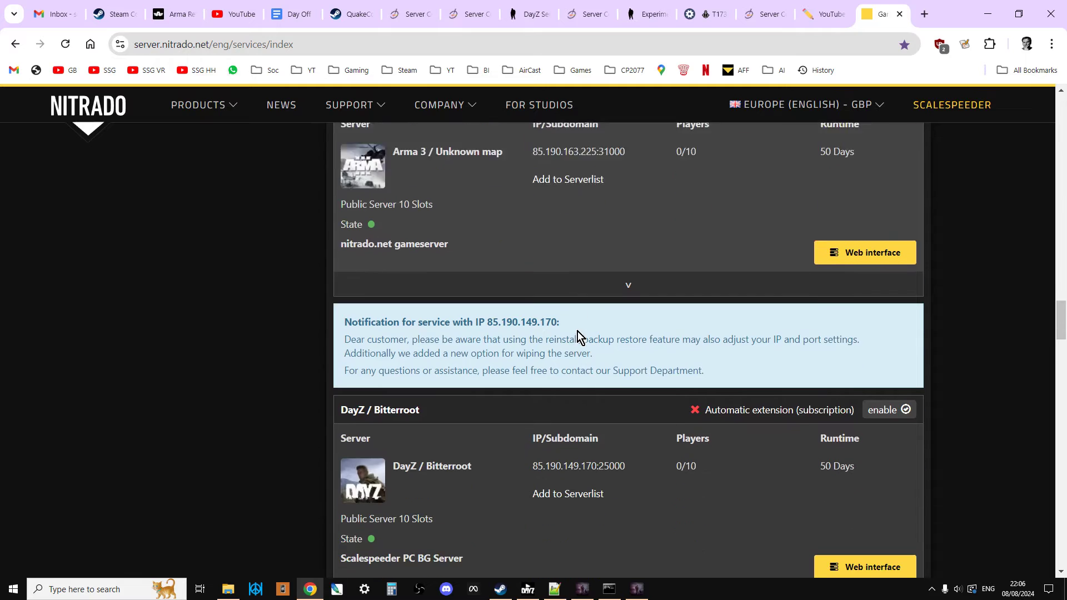
Open the Bitterroot server's General settings and confirm Expert Mode is enabled.
{"action": "left_click", "coordinate": [924, 13]}
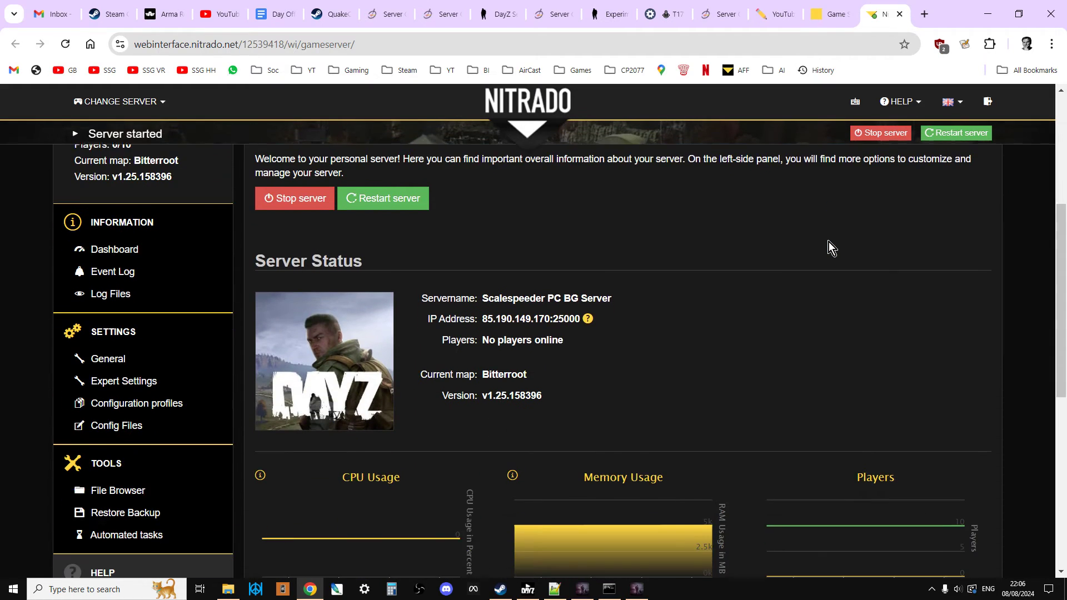
{"action": "scroll", "scroll_direction": "down", "scroll_amount": 3}
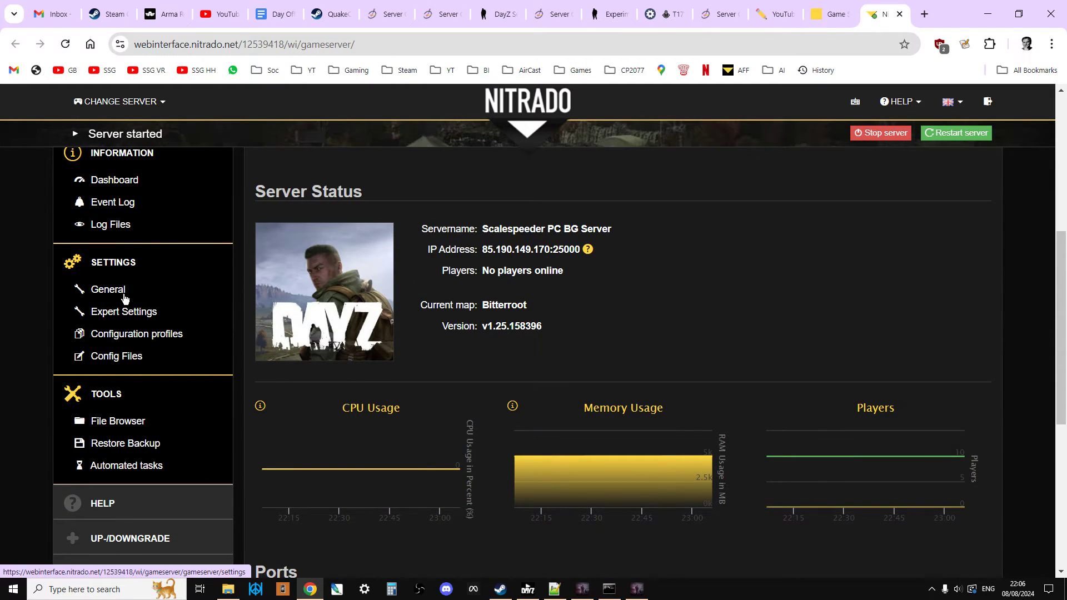
{"action": "left_click", "coordinate": [108, 289]}
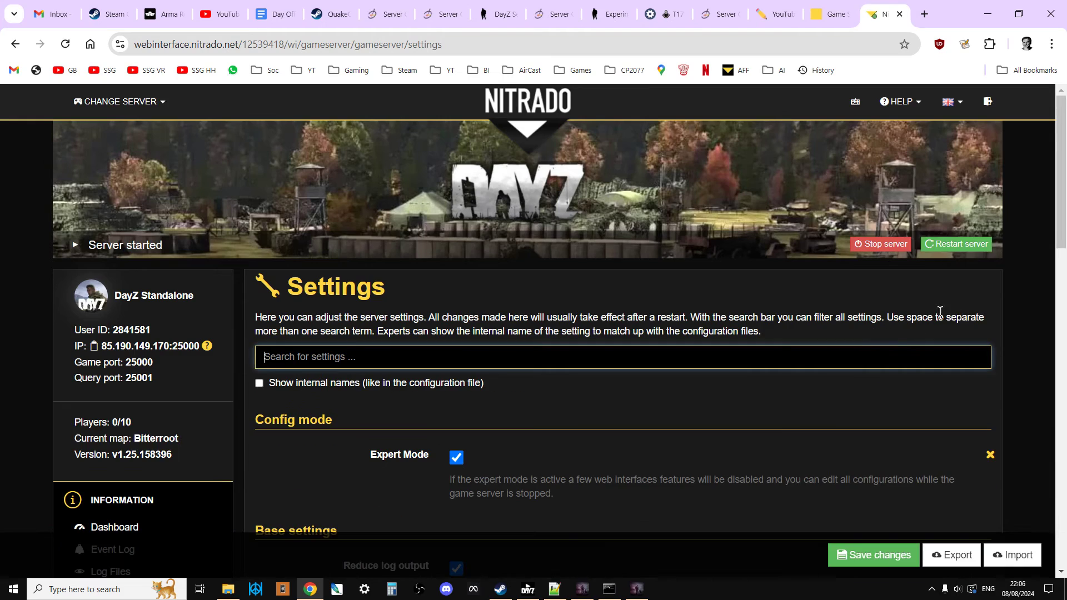
{"action": "scroll", "scroll_direction": "down", "scroll_amount": 3}
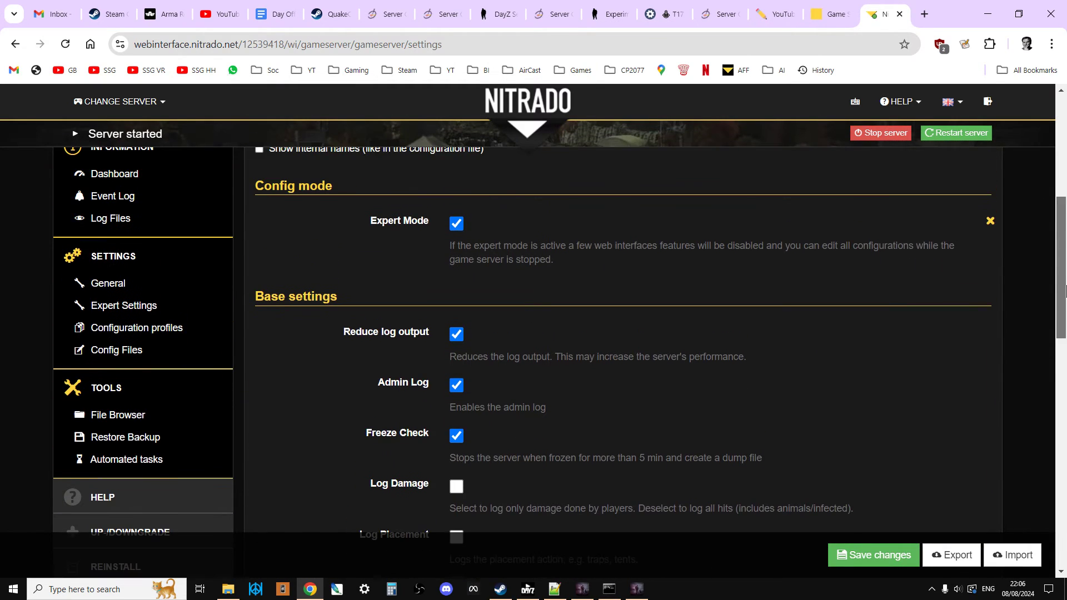
{"action": "scroll", "scroll_direction": "up", "scroll_amount": 3}
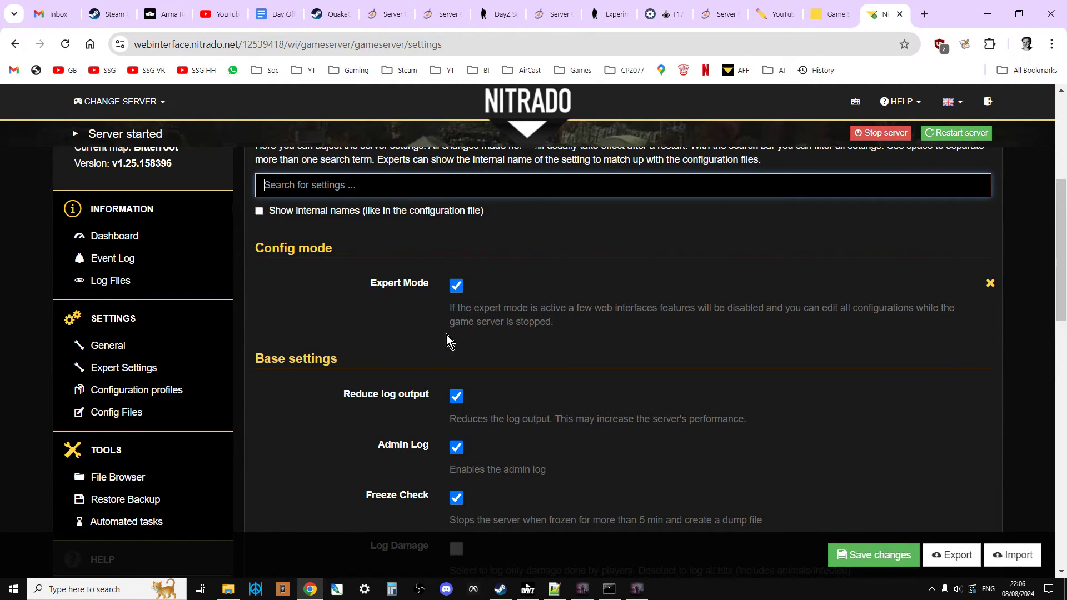
{"action": "mouse_move", "coordinate": [450, 298]}
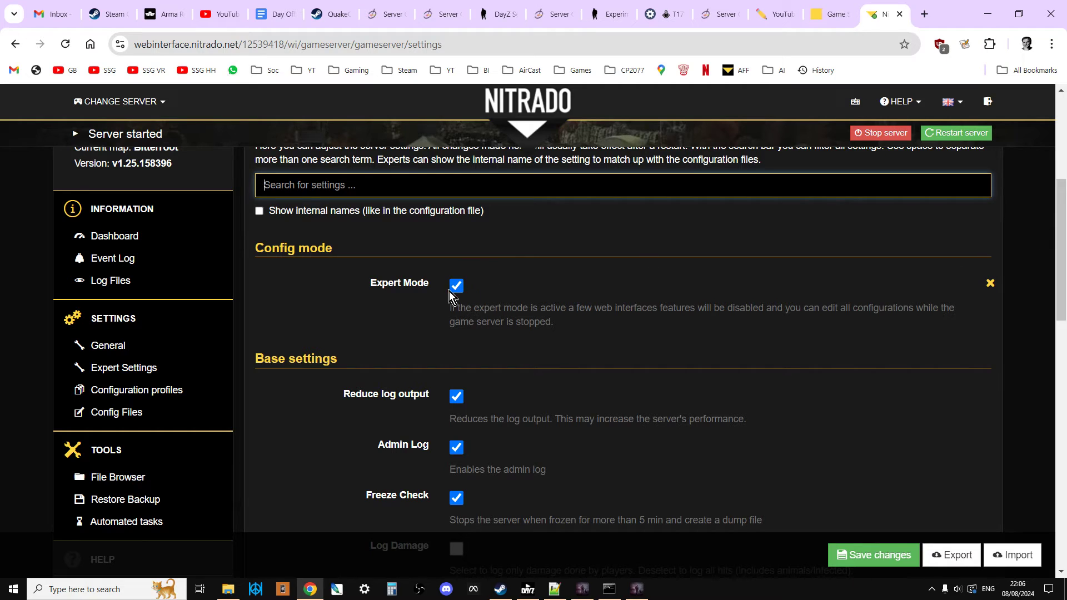
{"action": "scroll", "scroll_direction": "down", "scroll_amount": 3}
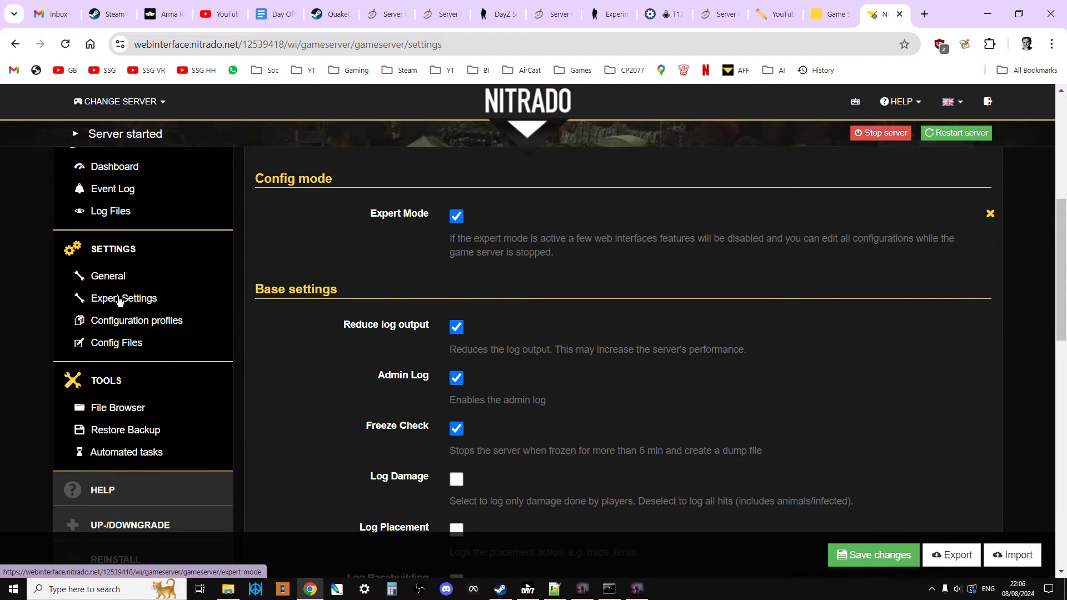
Open Expert Settings to view the server's serverDZ.cfg, starting at the hostname and password lines.
{"action": "left_click", "coordinate": [123, 297]}
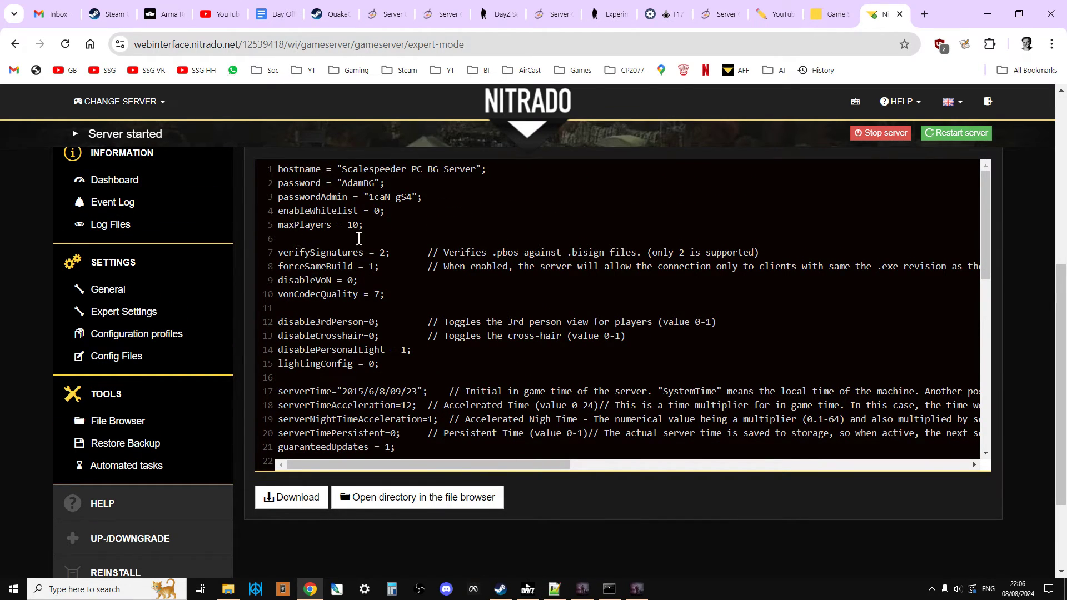
{"action": "scroll", "scroll_direction": "up", "scroll_amount": 3}
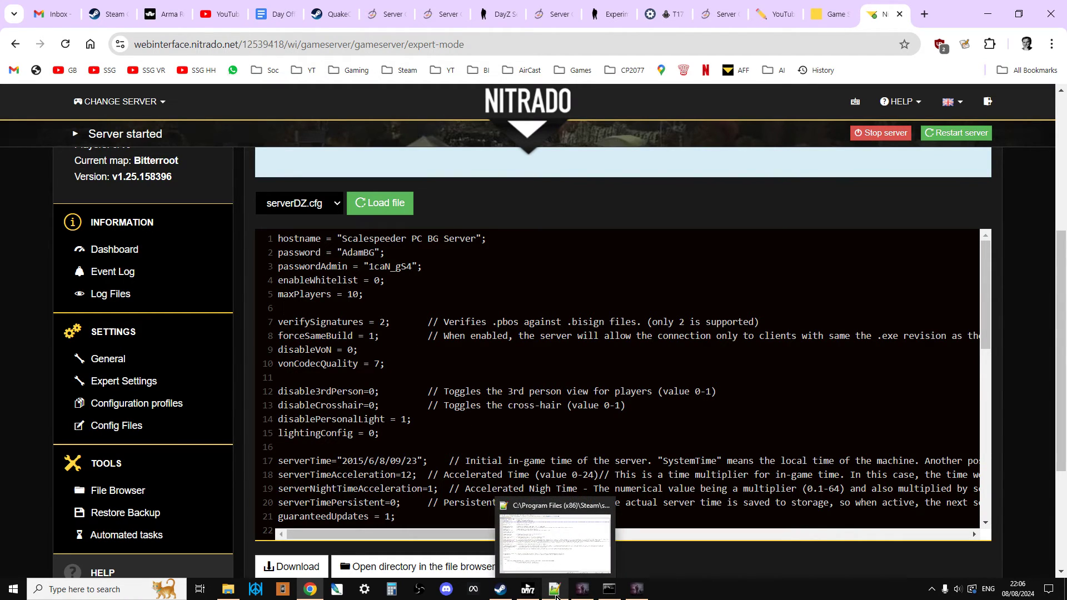
{"action": "left_click", "coordinate": [554, 541]}
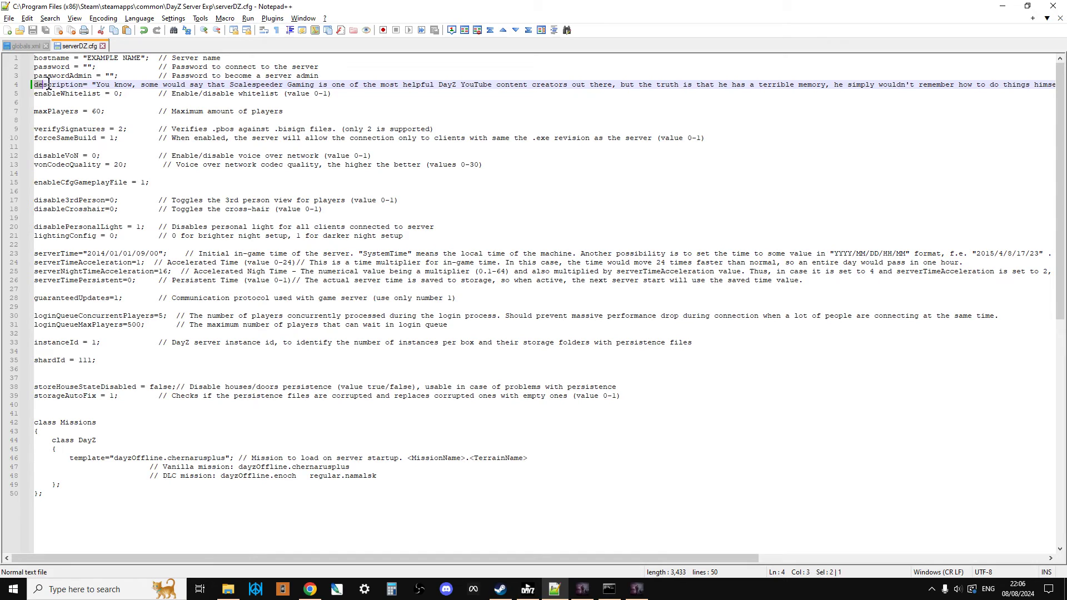
{"action": "double_click", "coordinate": [58, 84]}
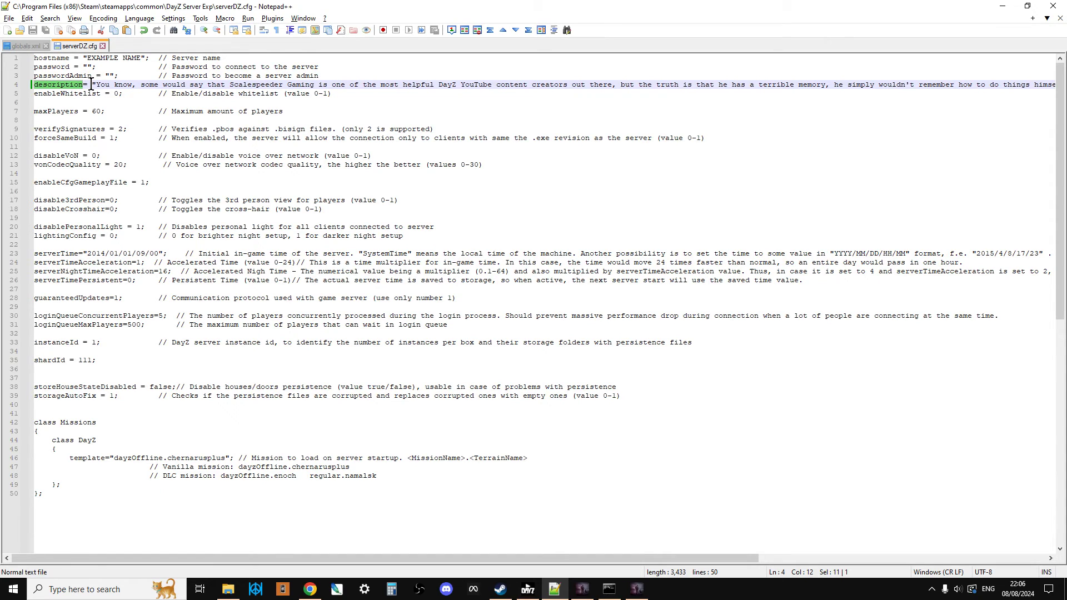
{"action": "mouse_move", "coordinate": [252, 89]}
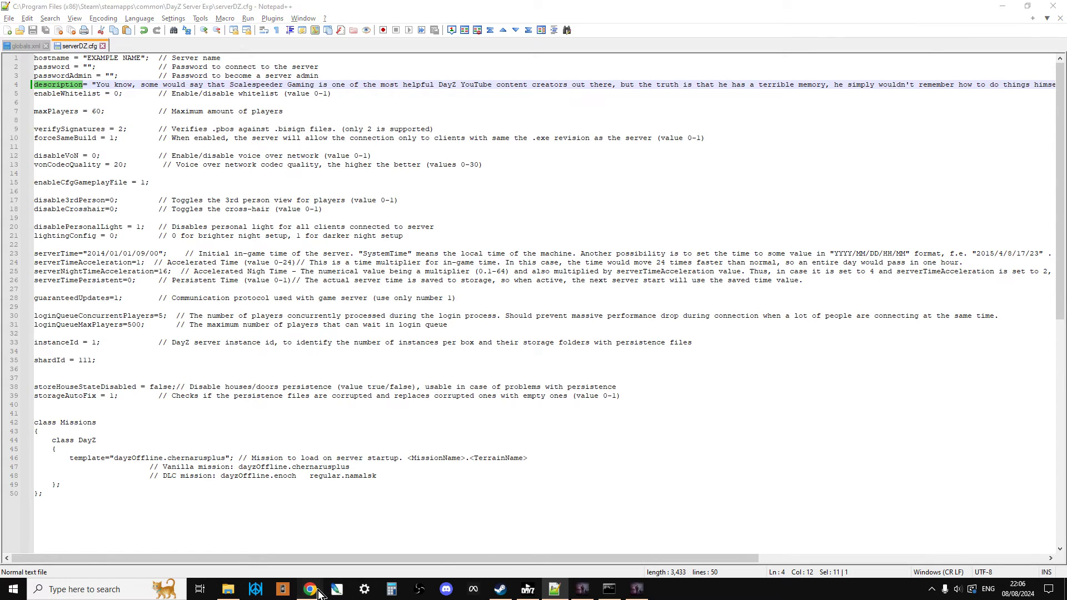
{"action": "left_click", "coordinate": [309, 588]}
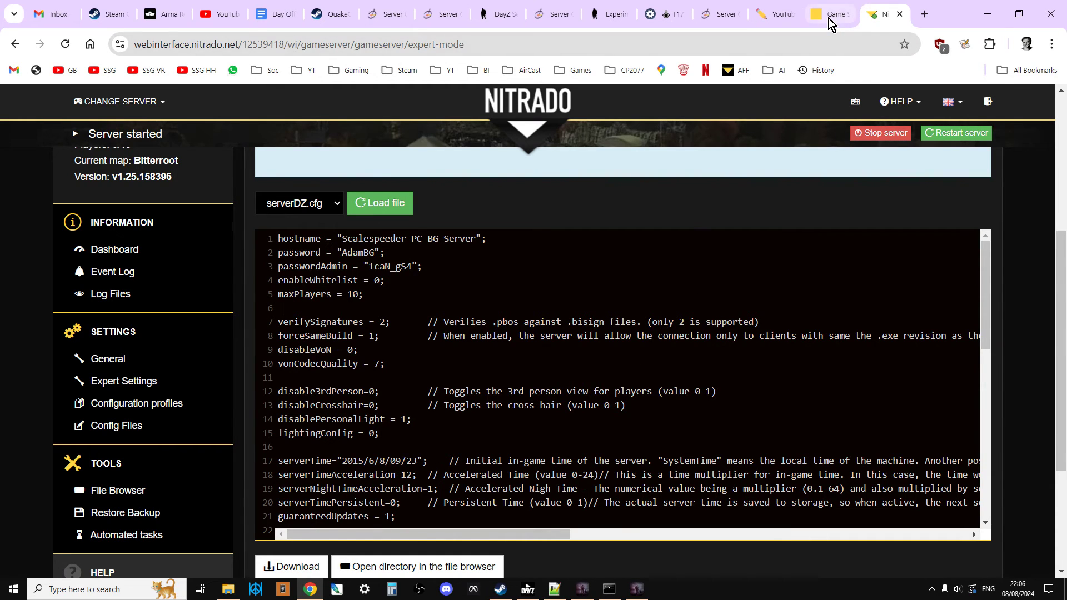
Open the 1C Scalespeeder Gaming Xbox server's dashboard from the game servers list.
{"action": "left_click", "coordinate": [828, 13]}
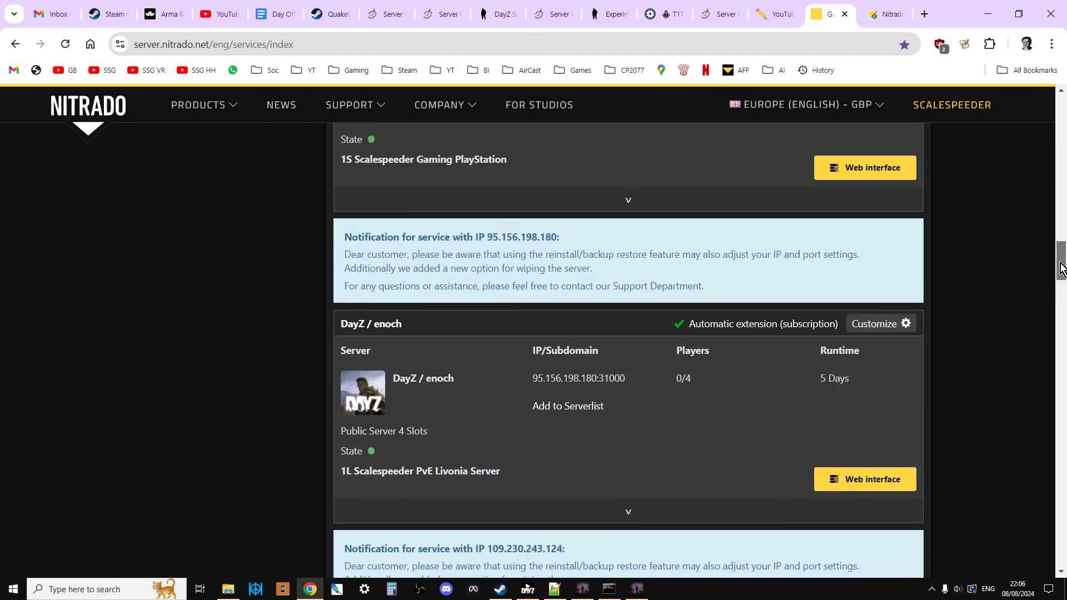
{"action": "scroll", "scroll_direction": "down", "scroll_amount": 3}
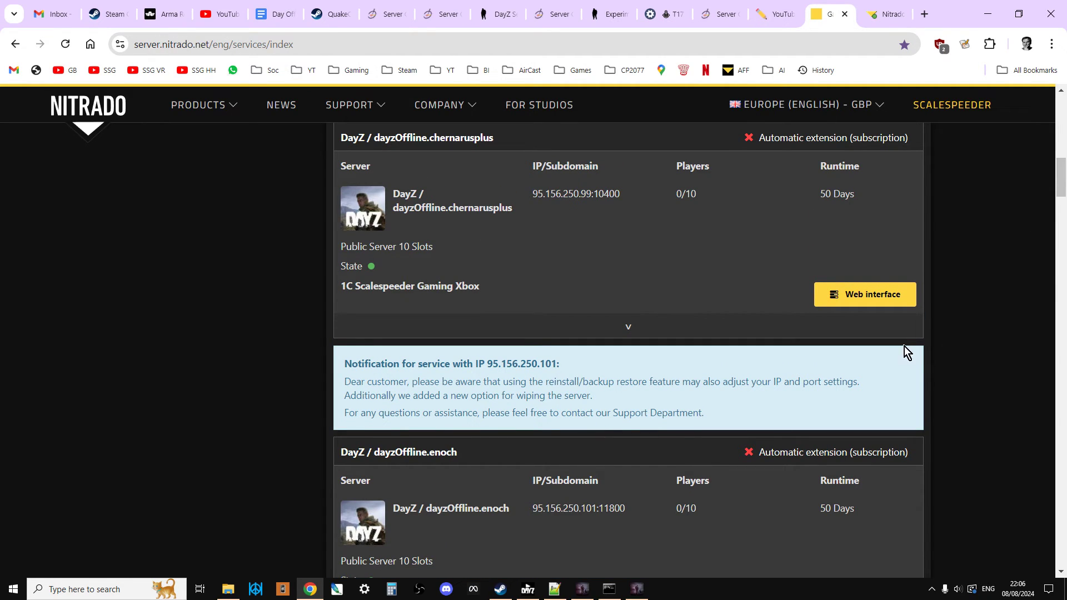
{"action": "left_click", "coordinate": [863, 294]}
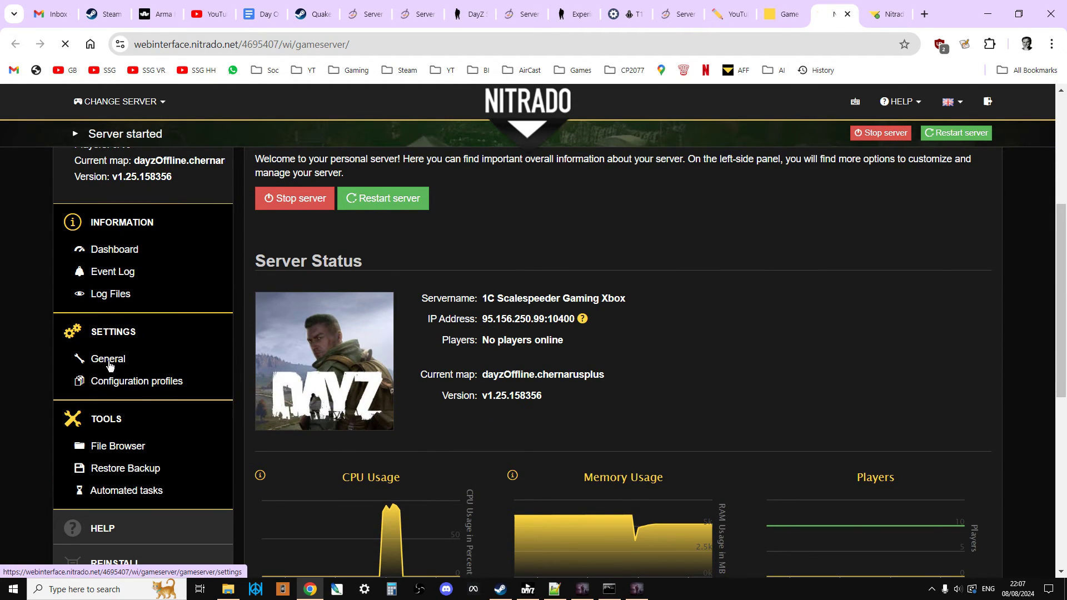
Review the Xbox server's General base settings, then bring the local serverDZ.cfg forward.
{"action": "left_click", "coordinate": [107, 358]}
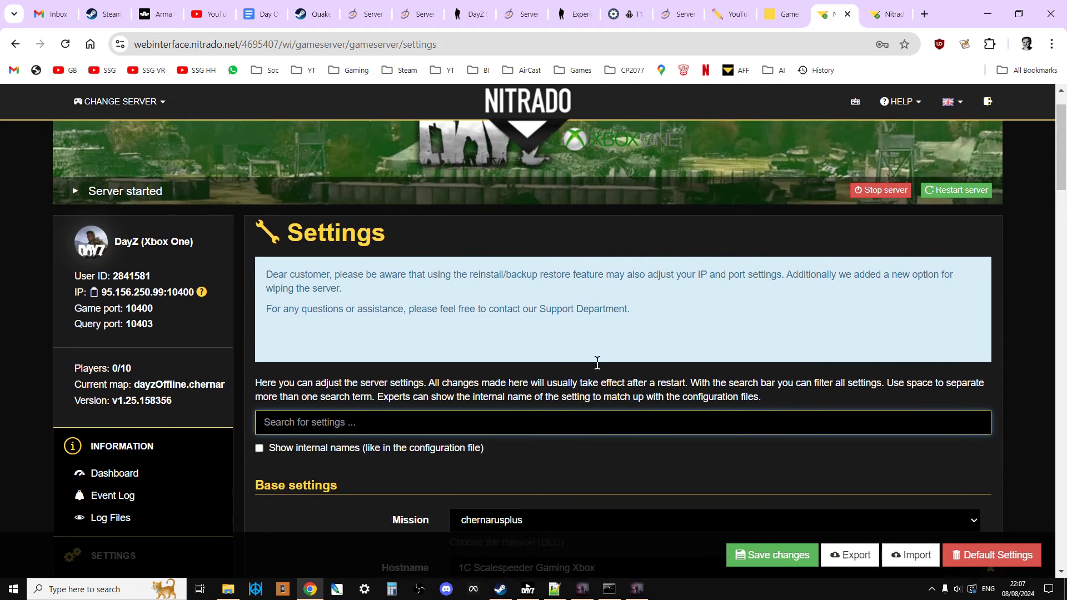
{"action": "scroll", "scroll_direction": "down", "scroll_amount": 3}
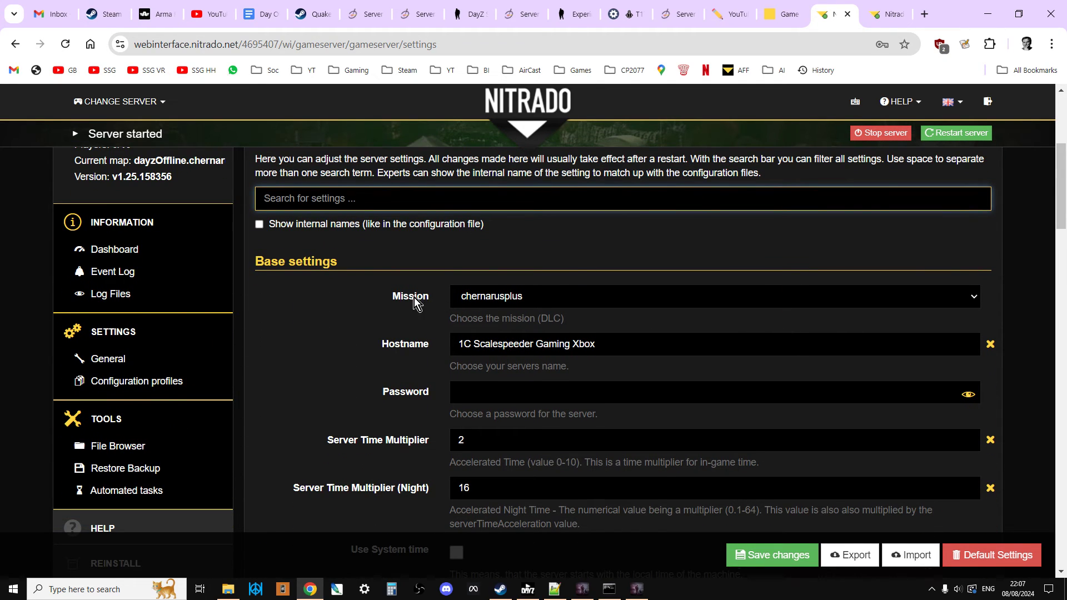
{"action": "scroll", "scroll_direction": "down", "scroll_amount": 3}
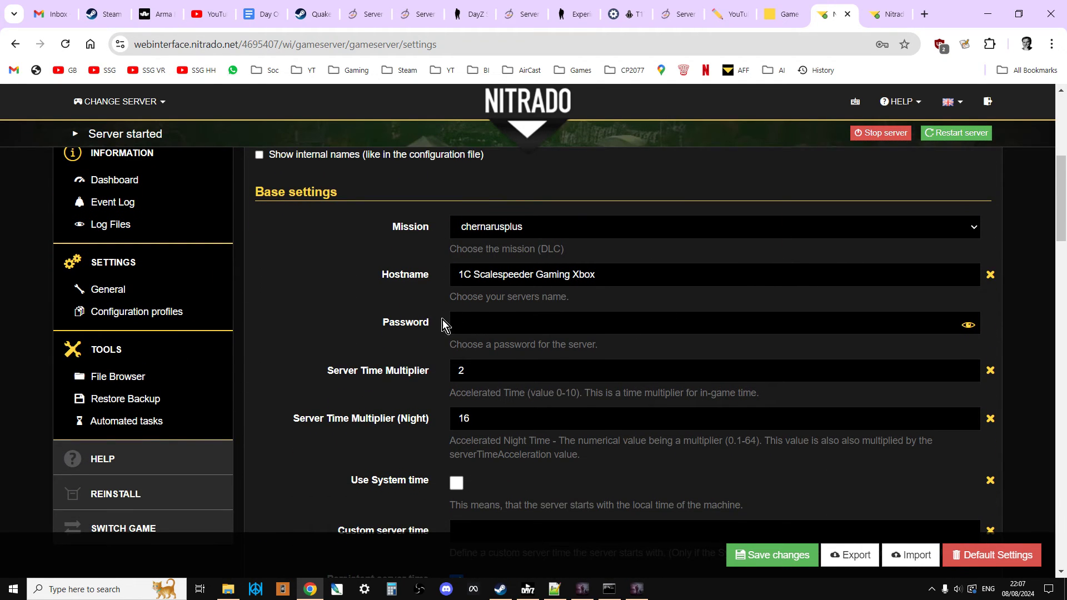
{"action": "scroll", "scroll_direction": "down", "scroll_amount": 3}
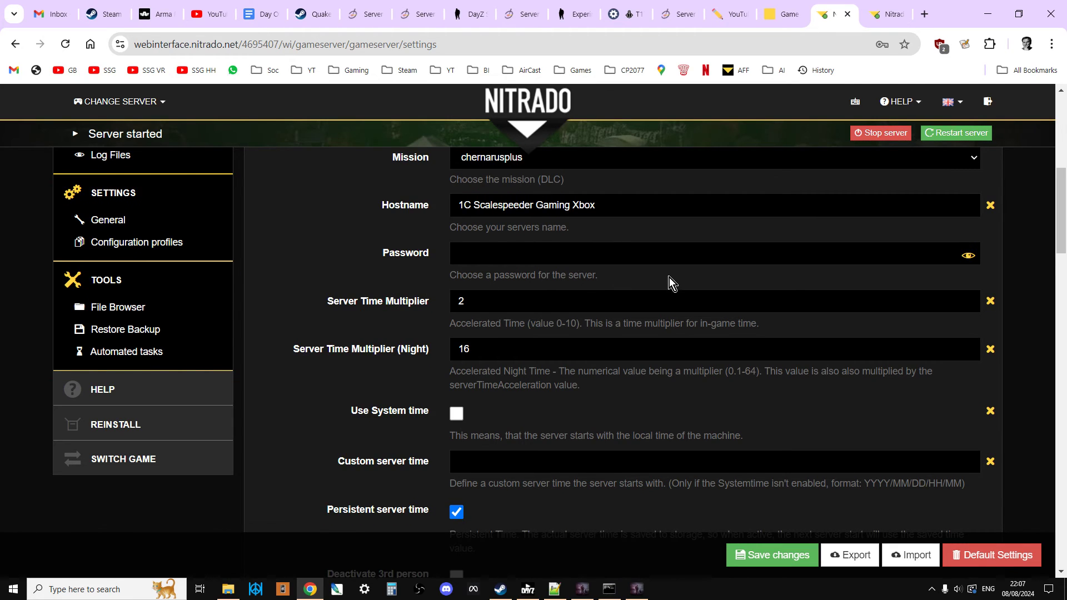
{"action": "mouse_move", "coordinate": [575, 300]}
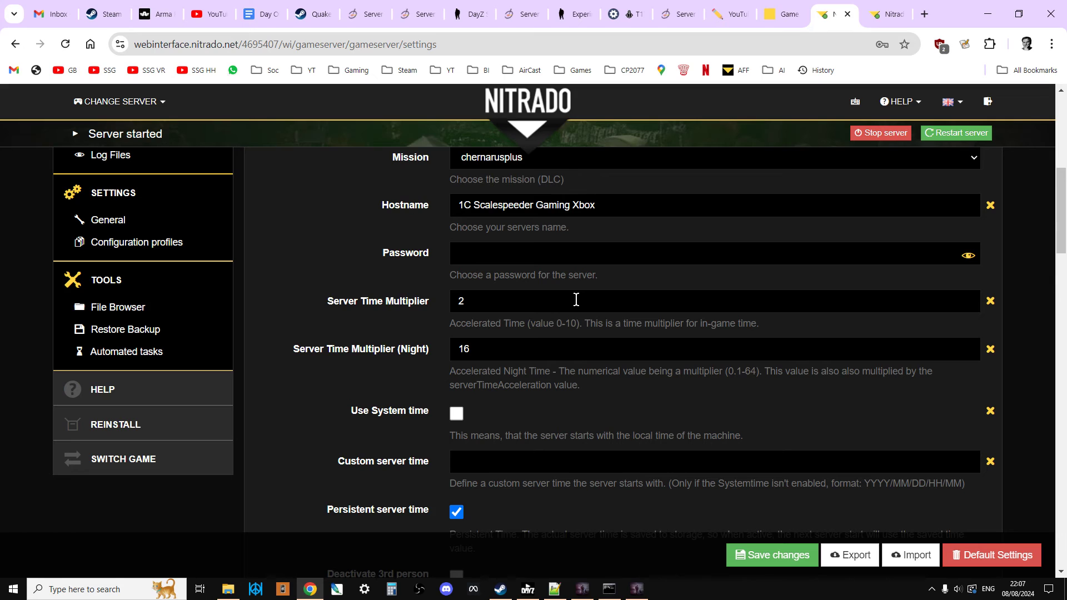
{"action": "mouse_move", "coordinate": [512, 339]}
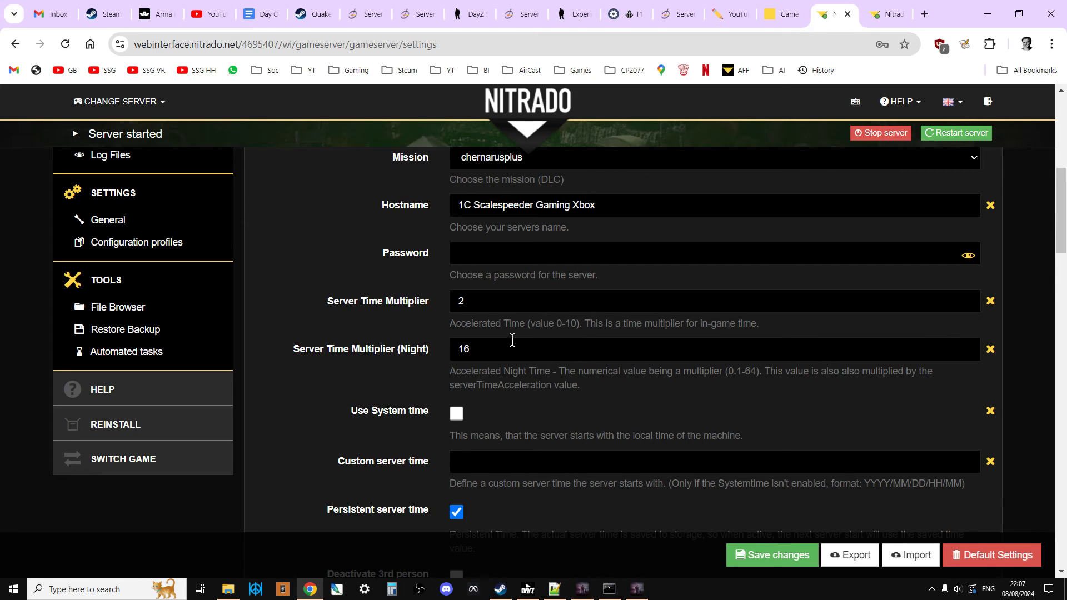
{"action": "scroll", "scroll_direction": "up", "scroll_amount": 3}
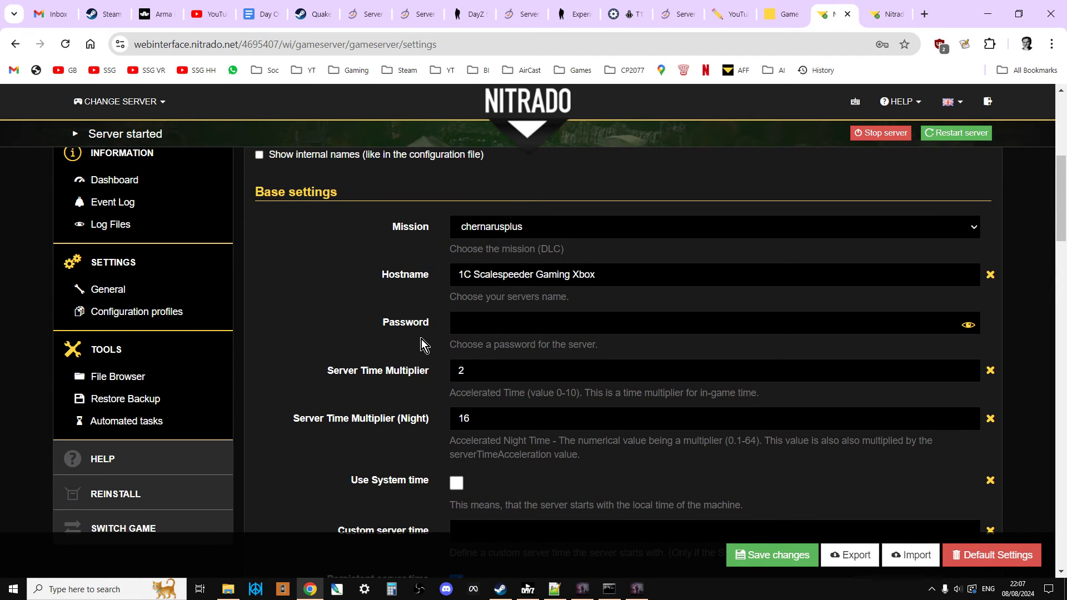
{"action": "mouse_move", "coordinate": [344, 231]}
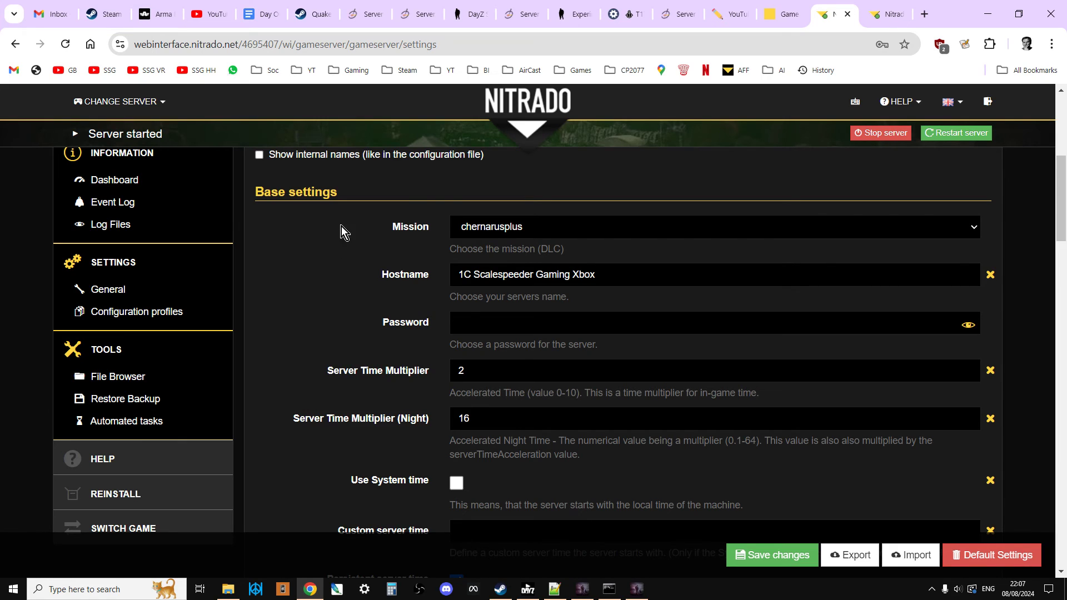
{"action": "mouse_move", "coordinate": [451, 340]}
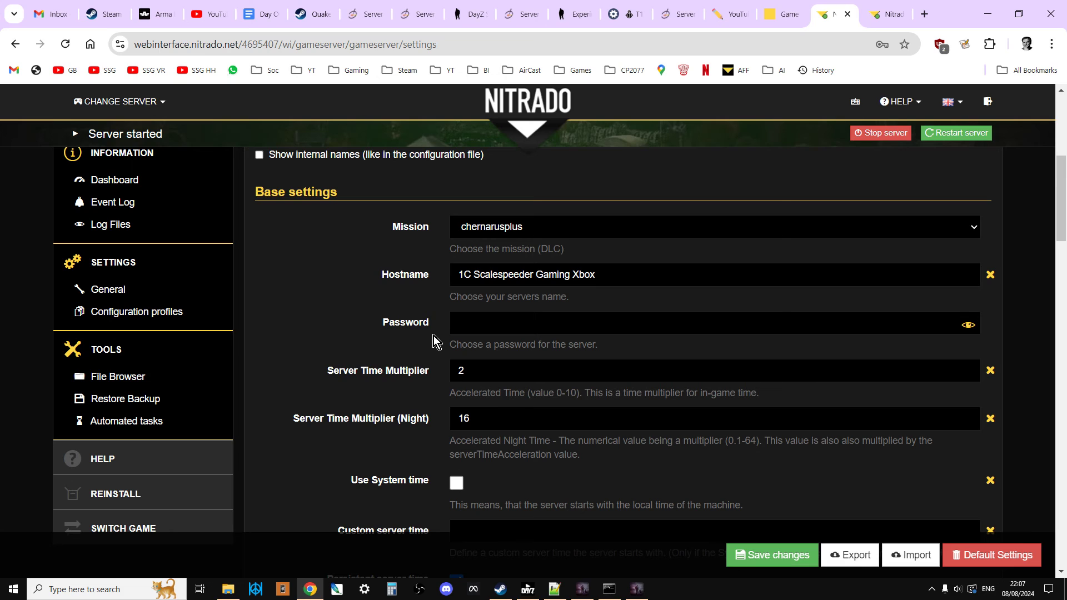
{"action": "left_click", "coordinate": [554, 589]}
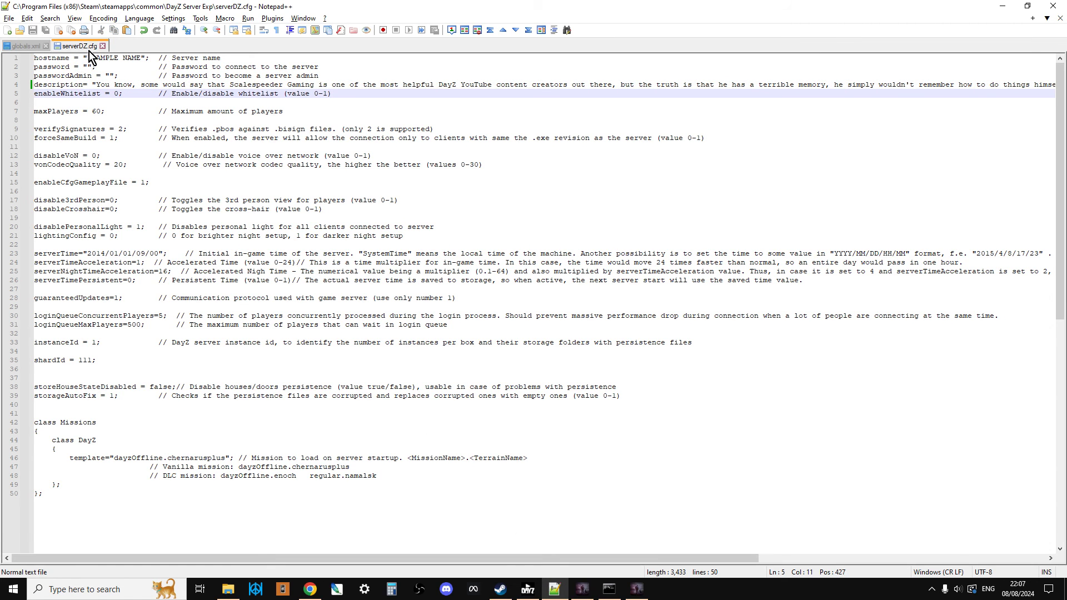
Check the description line through its closing quote, then return to the 222-character counter page.
{"action": "left_click", "coordinate": [41, 84]}
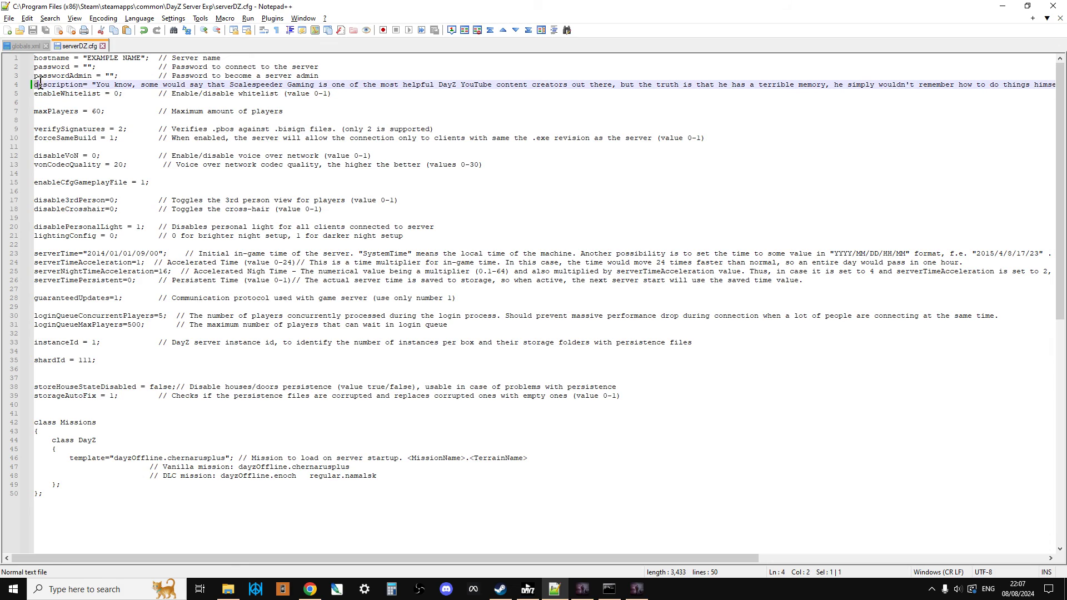
{"action": "double_click", "coordinate": [58, 84]}
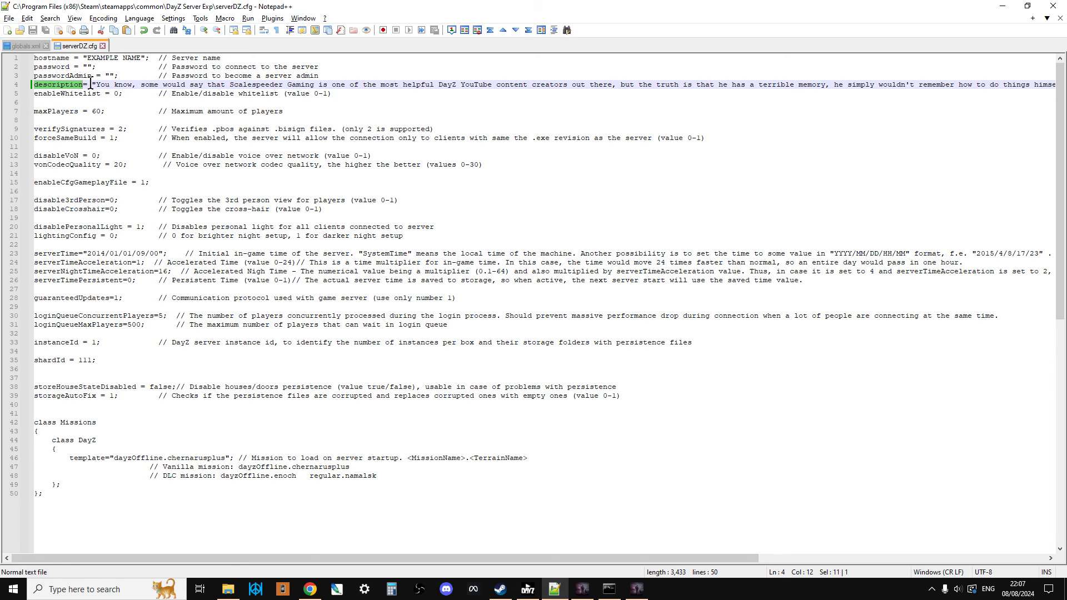
{"action": "mouse_move", "coordinate": [552, 566]}
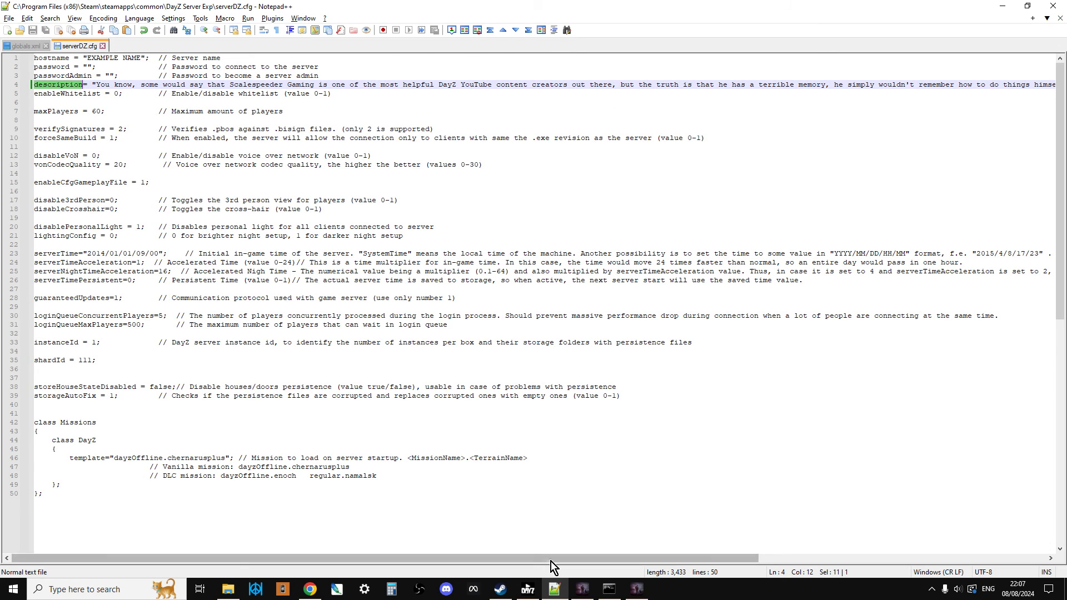
{"action": "scroll", "scroll_direction": "right", "scroll_amount": 3}
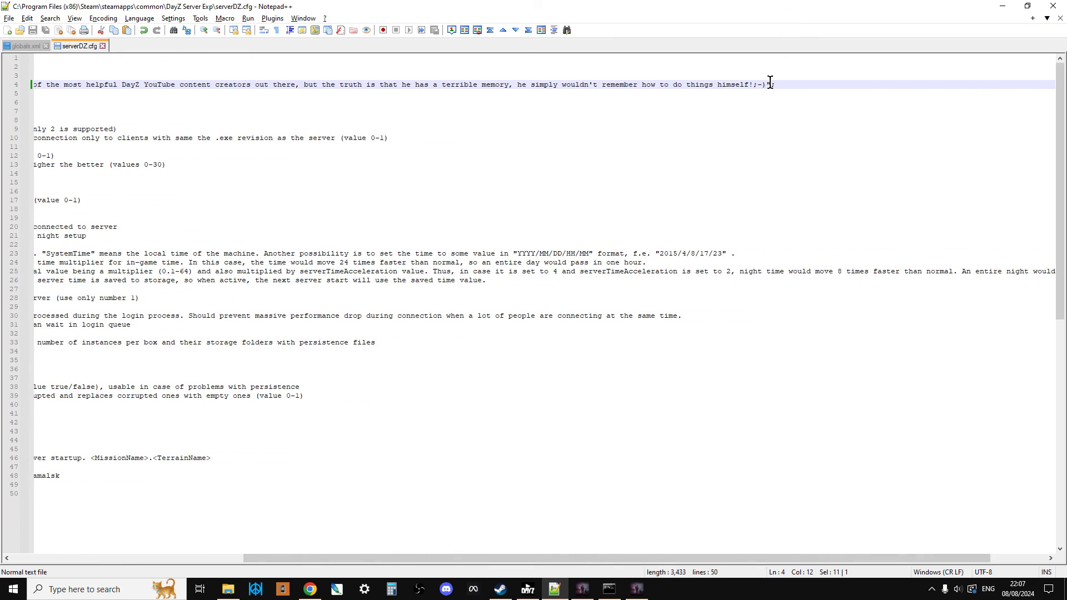
{"action": "left_click", "coordinate": [770, 83]}
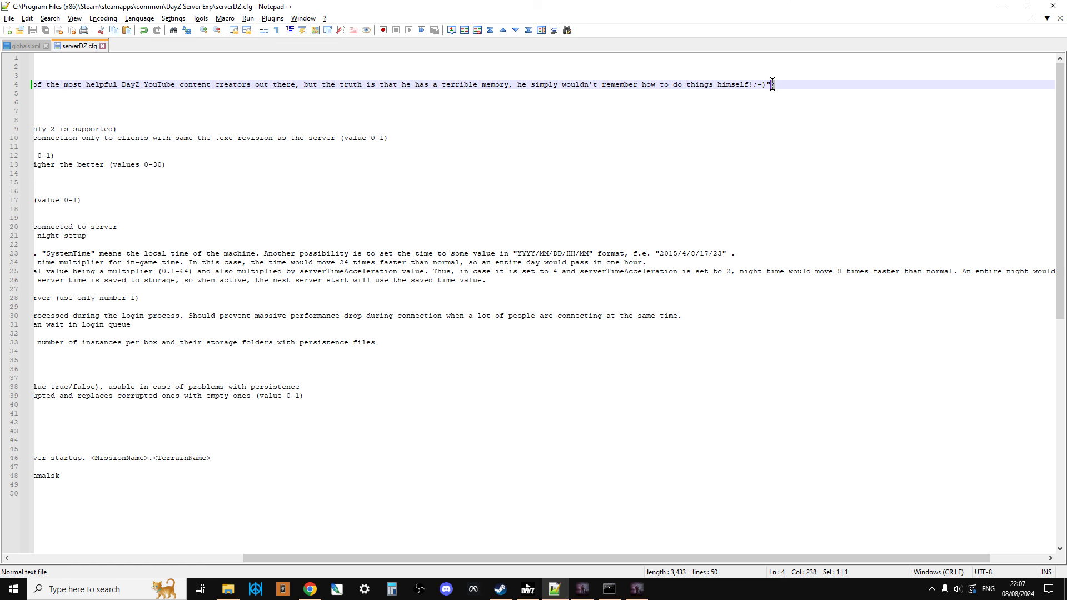
{"action": "mouse_move", "coordinate": [309, 589]}
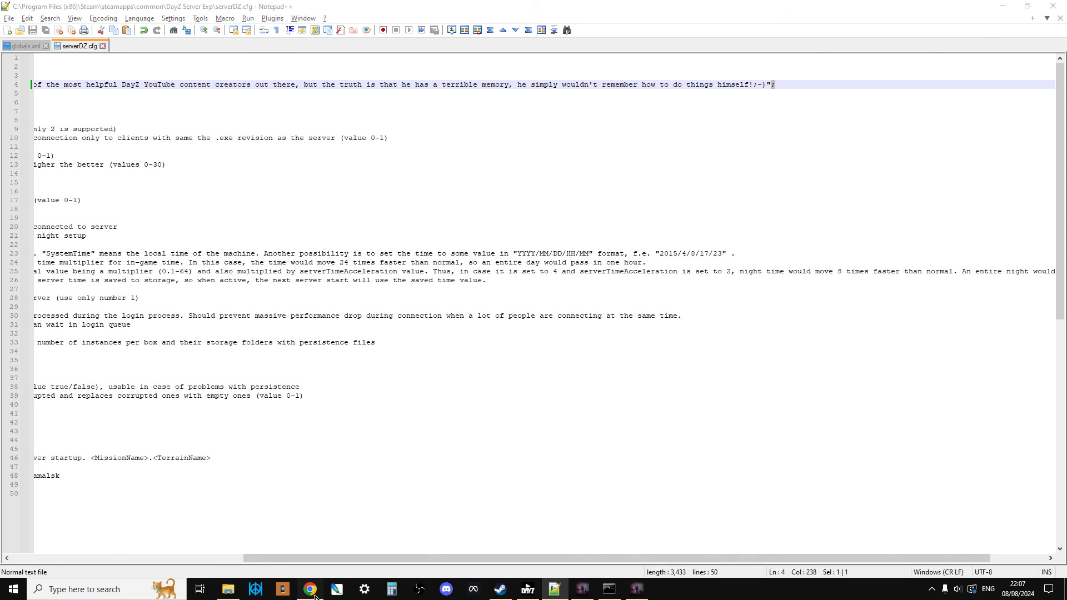
{"action": "left_click", "coordinate": [309, 589]}
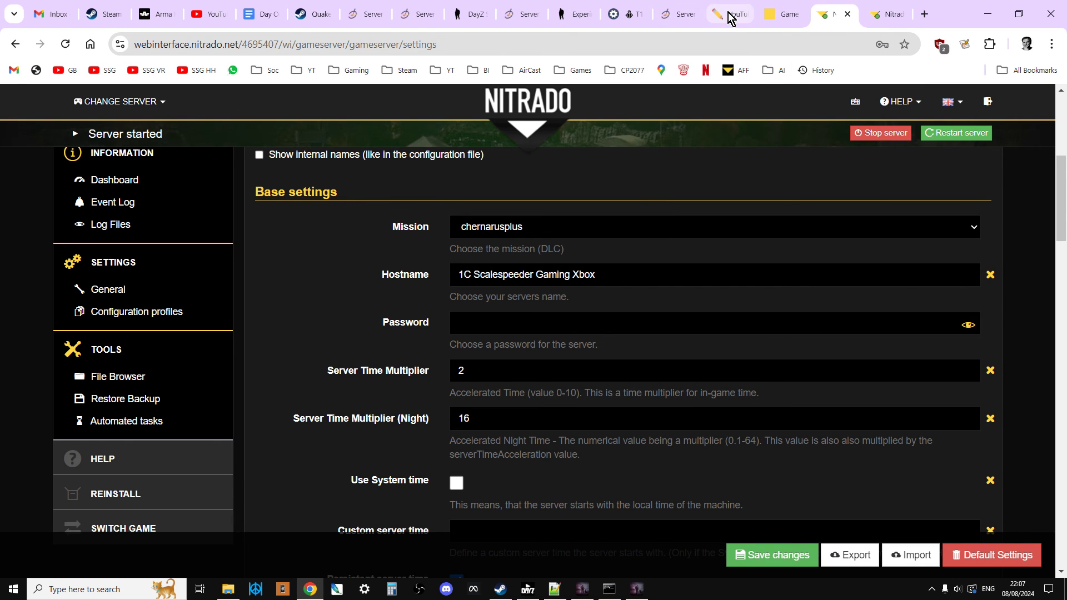
{"action": "left_click", "coordinate": [728, 13]}
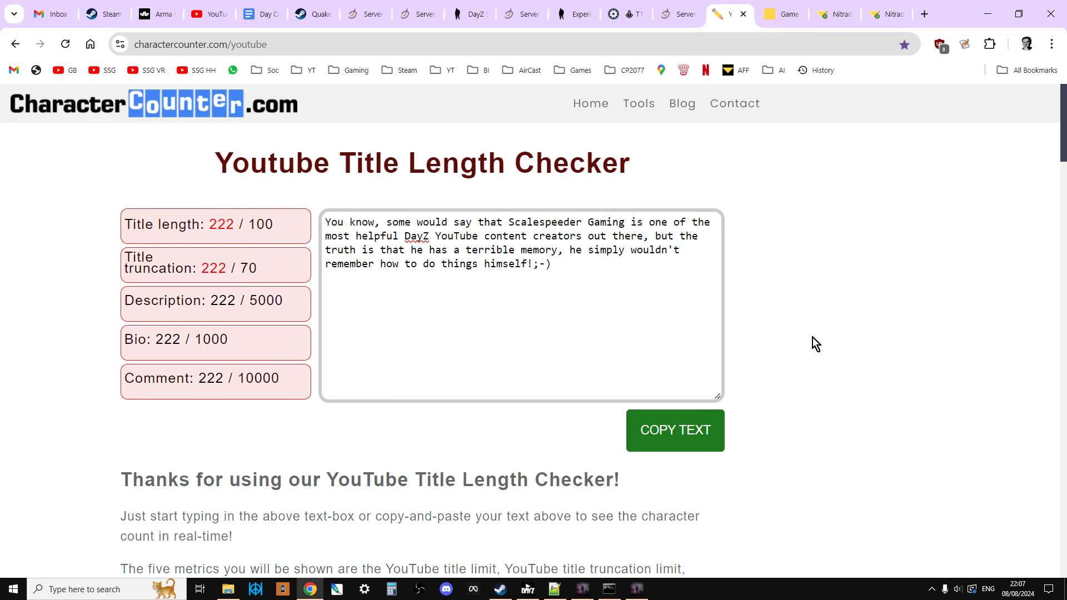